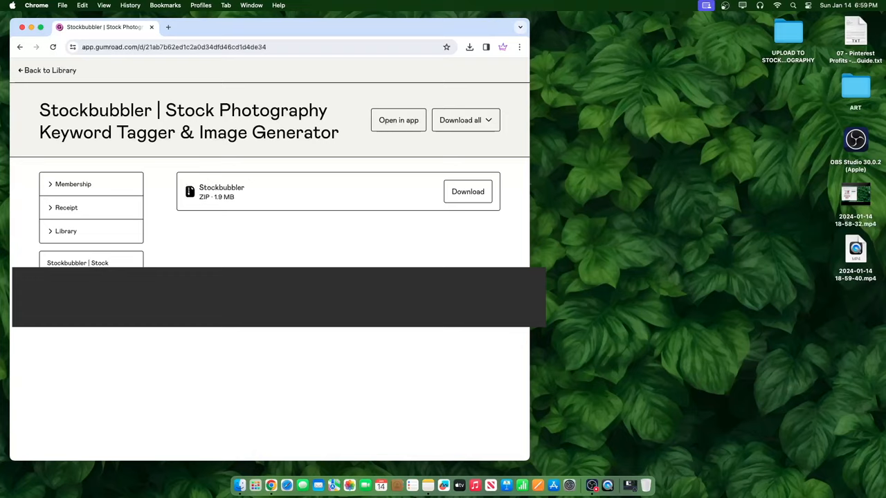
pyautogui.moveTo(502, 222)
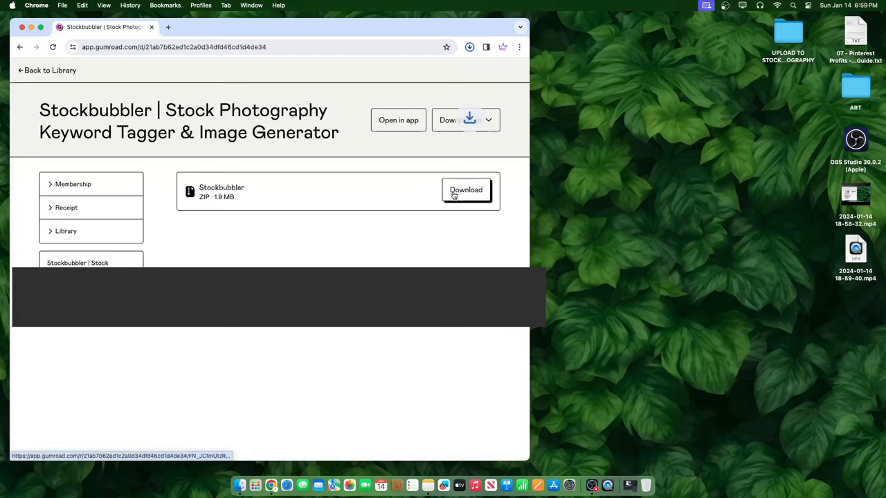
# Download the Stockbubbler ZIP from Gumroad and reveal it in the Downloads folder
pyautogui.click(465, 191)
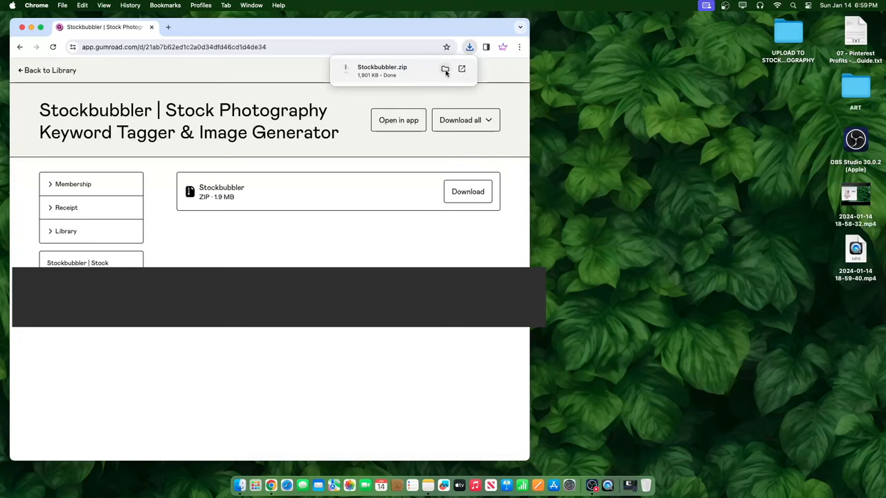
pyautogui.click(445, 69)
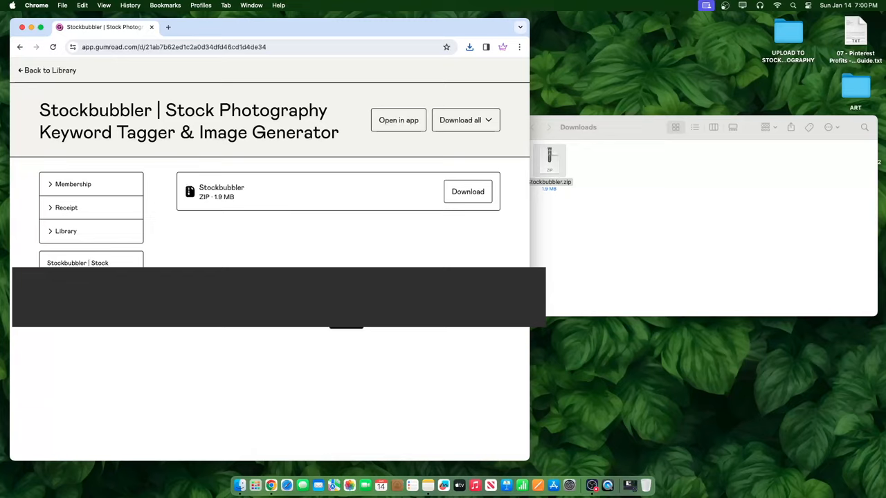
pyautogui.moveTo(376, 238)
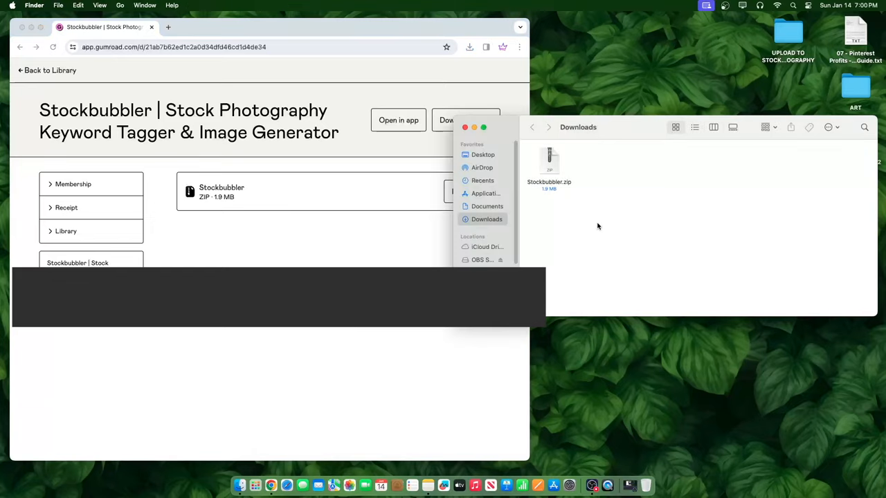
# Move Stockbubbler.zip to the Desktop and show the Desktop folder in Finder
pyautogui.click(548, 163)
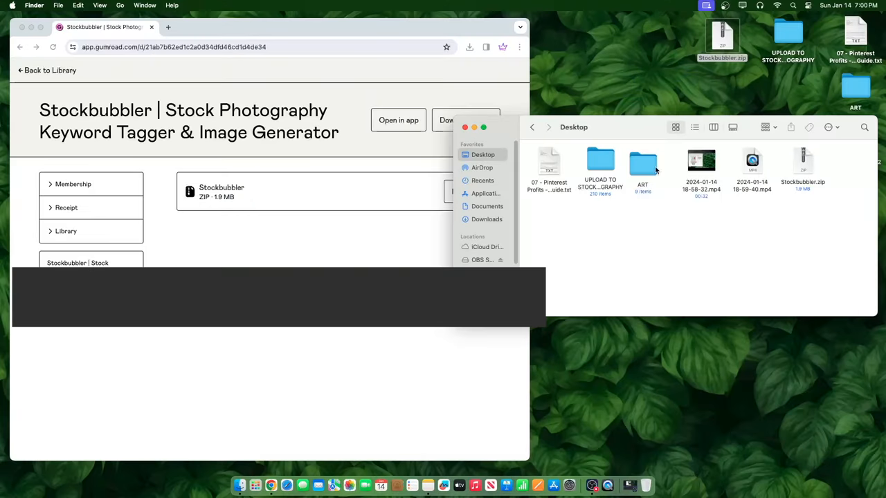
pyautogui.click(642, 160)
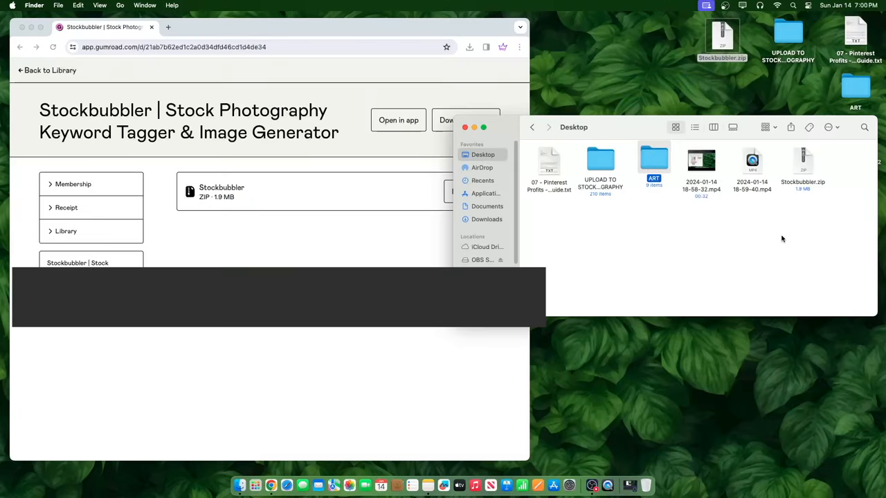
pyautogui.click(802, 163)
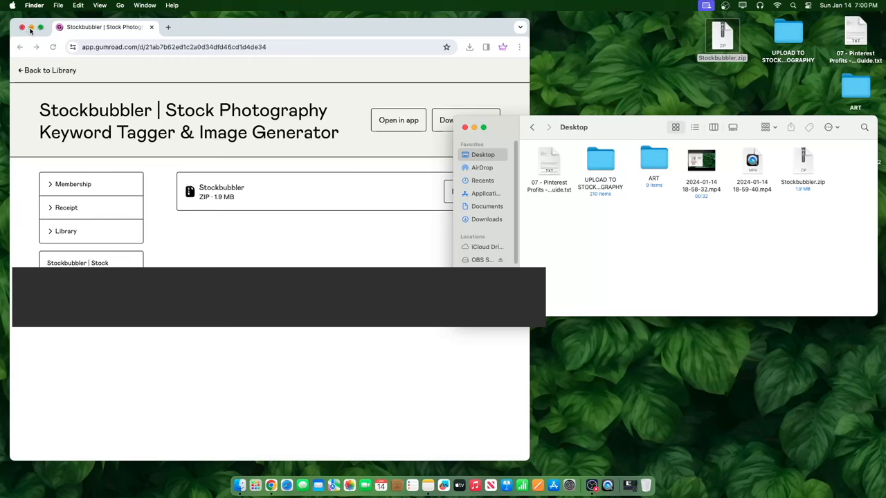
# Reach Chrome's Extensions management page via the menu's Extensions > Manage Extensions
pyautogui.click(519, 47)
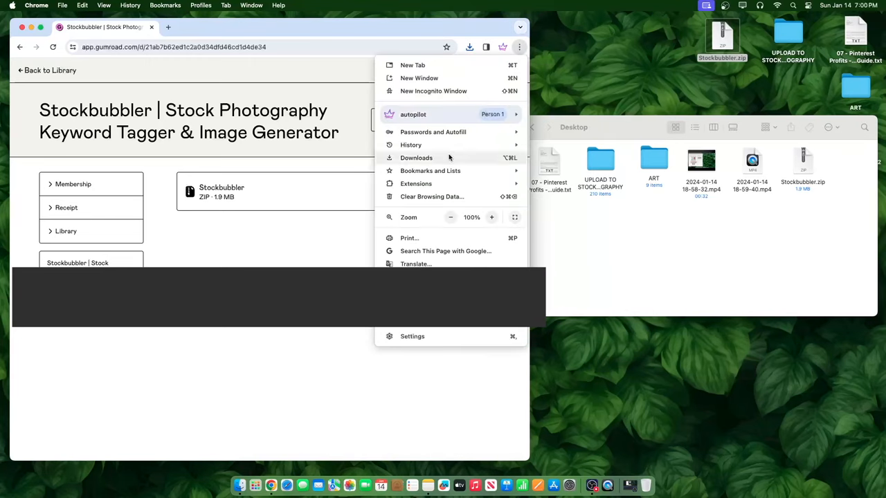
pyautogui.moveTo(415, 182)
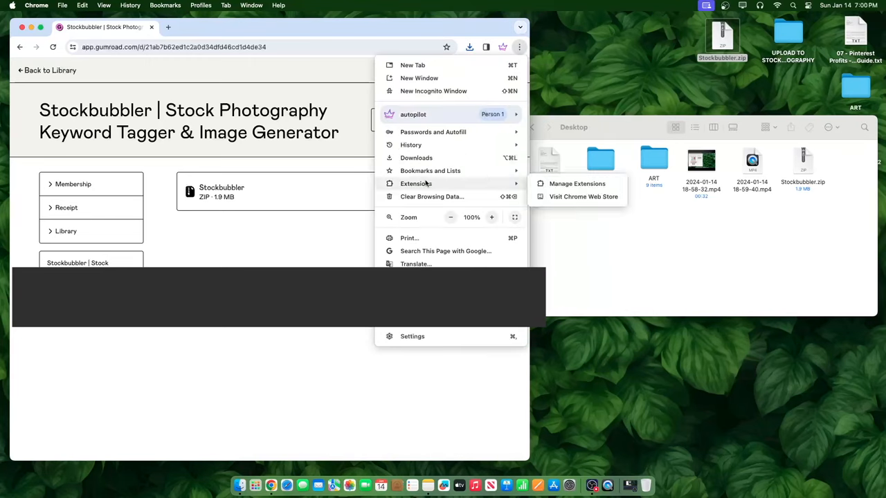
pyautogui.click(575, 182)
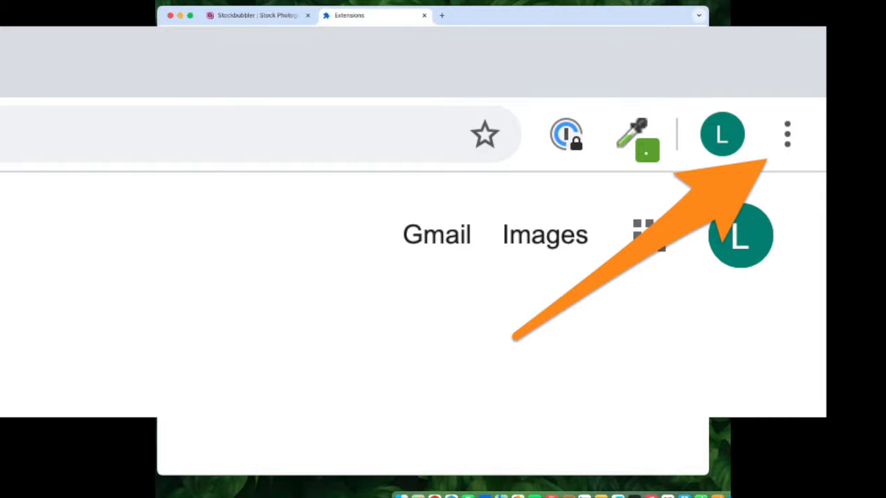
pyautogui.click(786, 134)
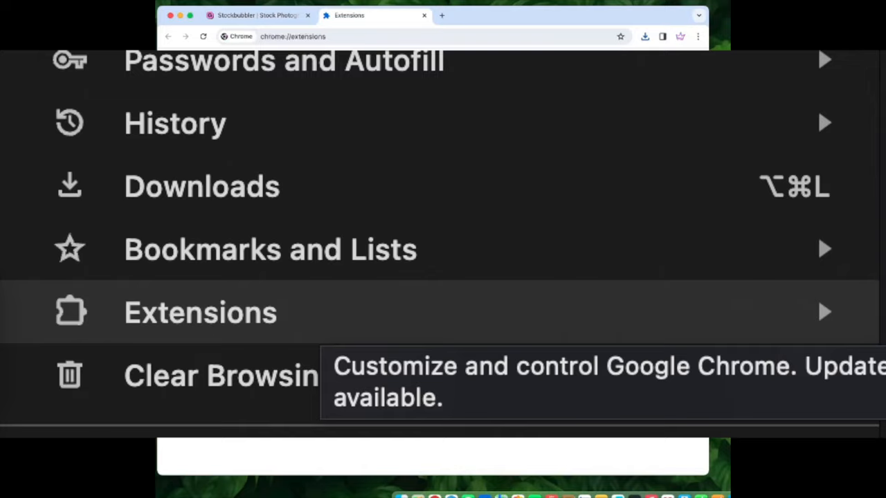
pyautogui.click(199, 313)
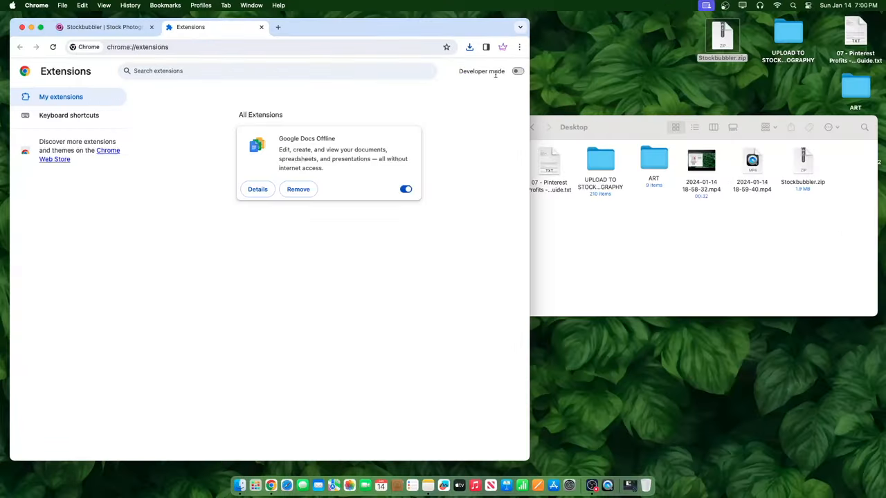
# Enable Chrome developer mode and extract Stockbubbler.zip into a folder on the Desktop
pyautogui.click(518, 72)
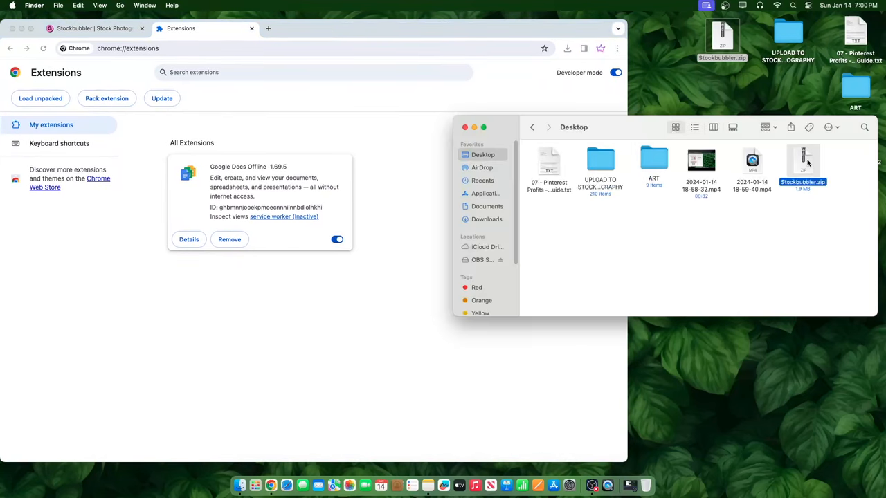
pyautogui.rightClick(803, 163)
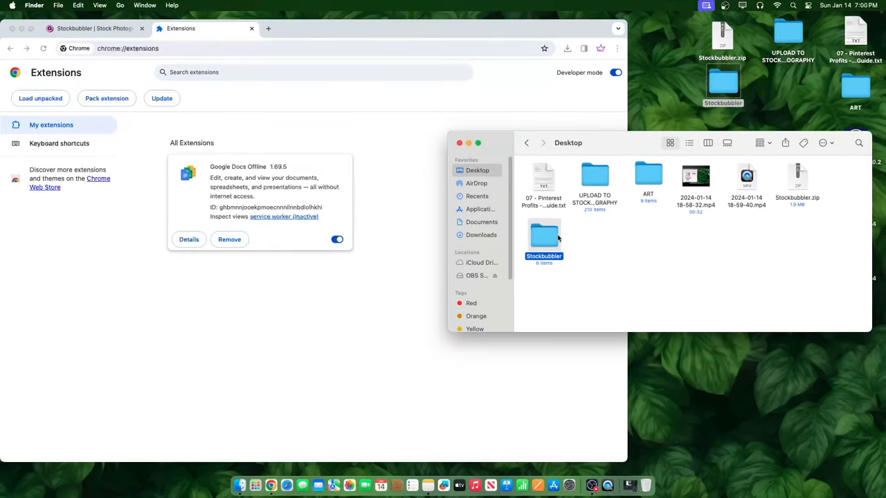
pyautogui.moveTo(560, 241)
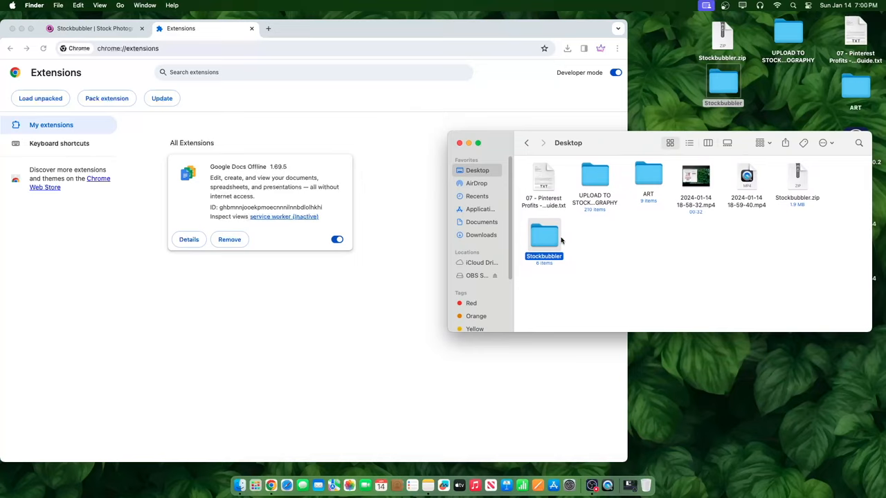
pyautogui.moveTo(554, 241)
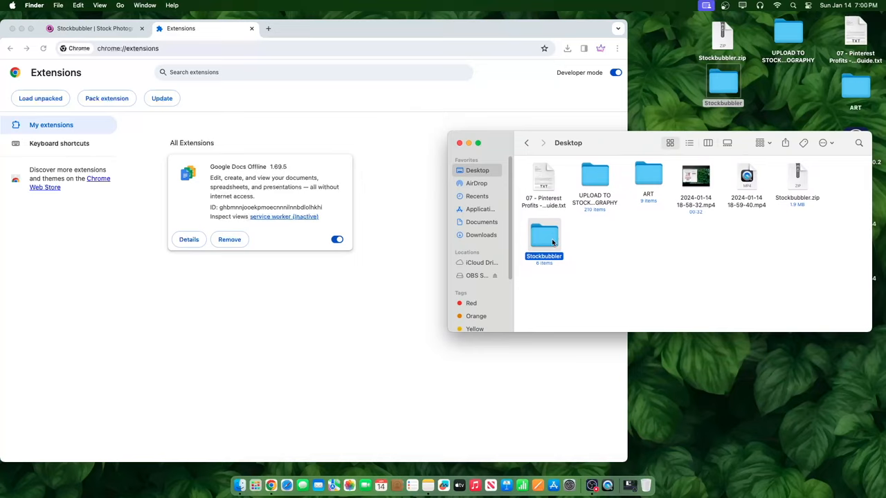
# Inspect the Stockbubbler folder contents (assets, css, html, js, libraries, manifest.json) and return to Desktop
pyautogui.doubleClick(544, 238)
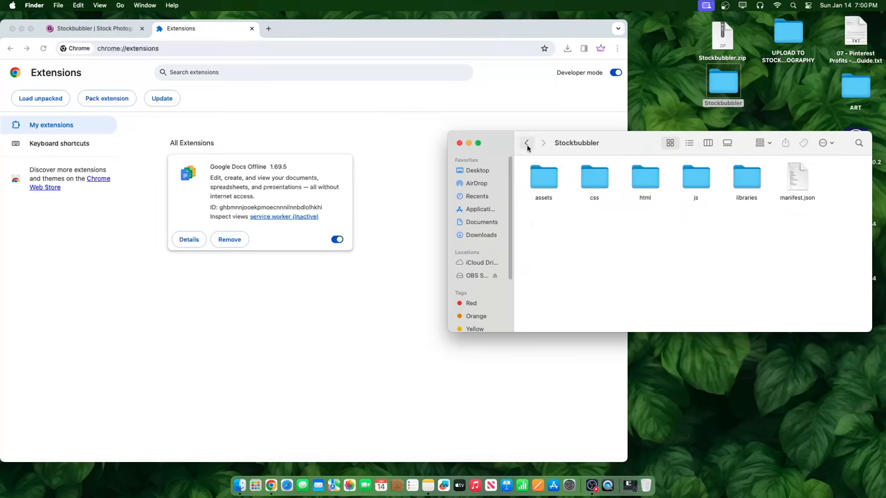
pyautogui.click(526, 143)
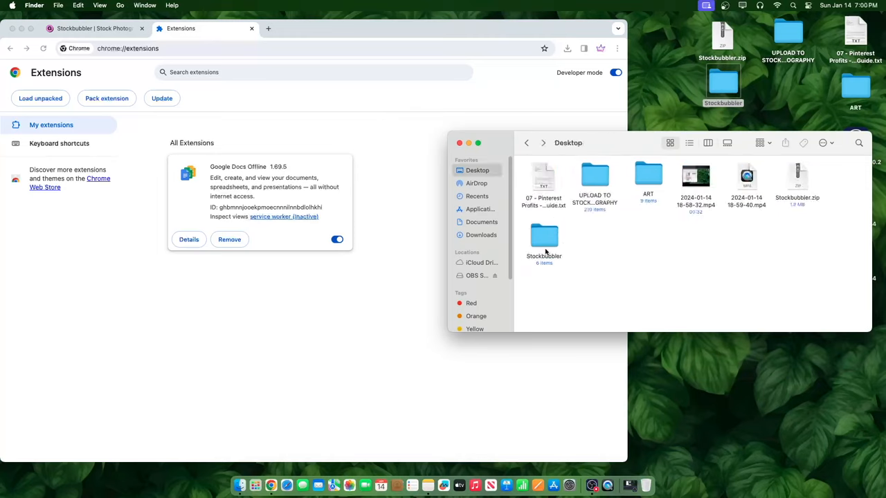
pyautogui.click(544, 237)
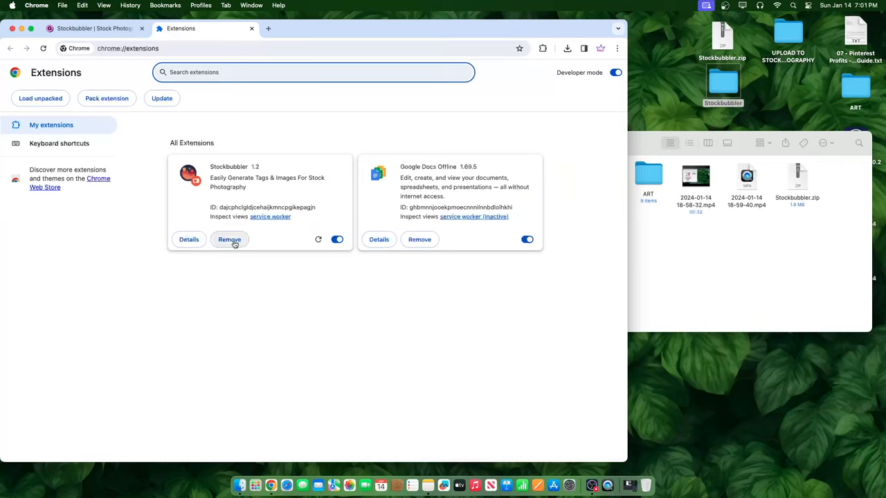
# Remove the existing Stockbubbler extension from Chrome and confirm
pyautogui.click(230, 240)
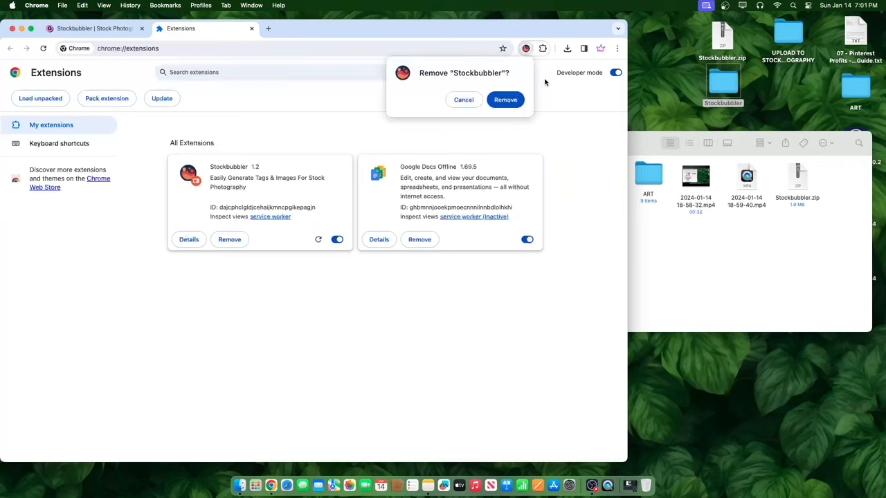
pyautogui.click(505, 99)
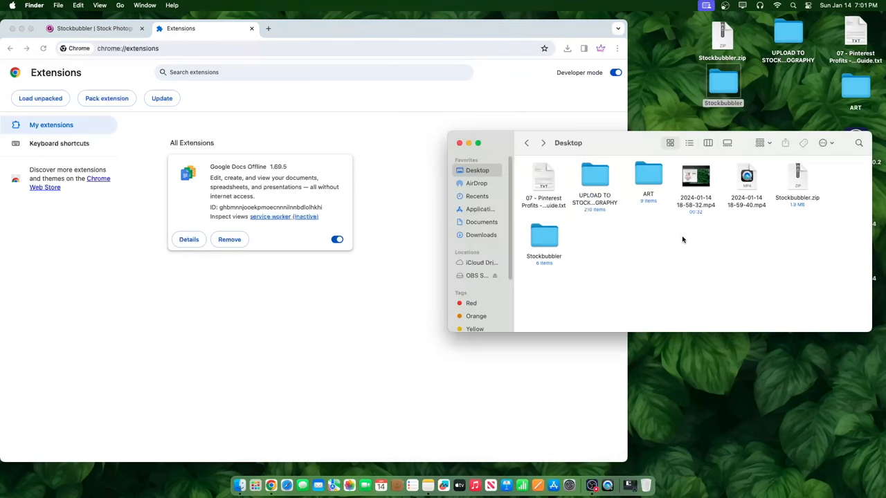
pyautogui.moveTo(86, 116)
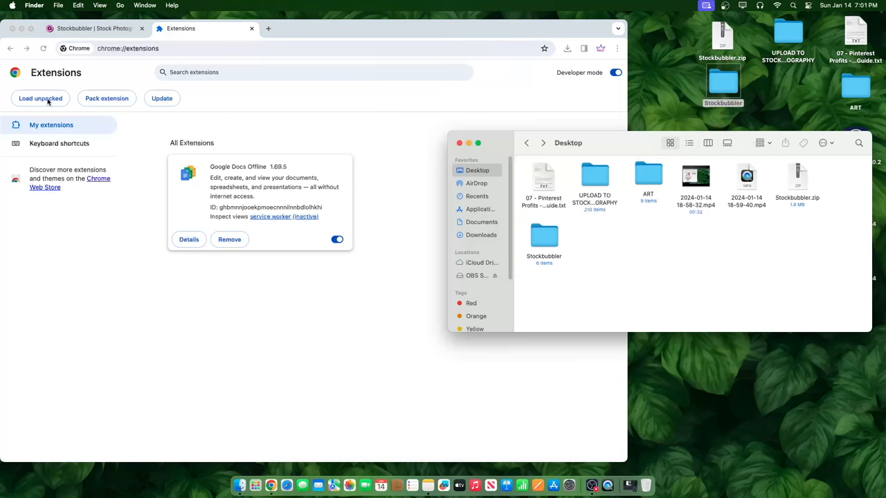
# Load the Desktop Stockbubbler folder as an unpacked Chrome extension
pyautogui.click(40, 98)
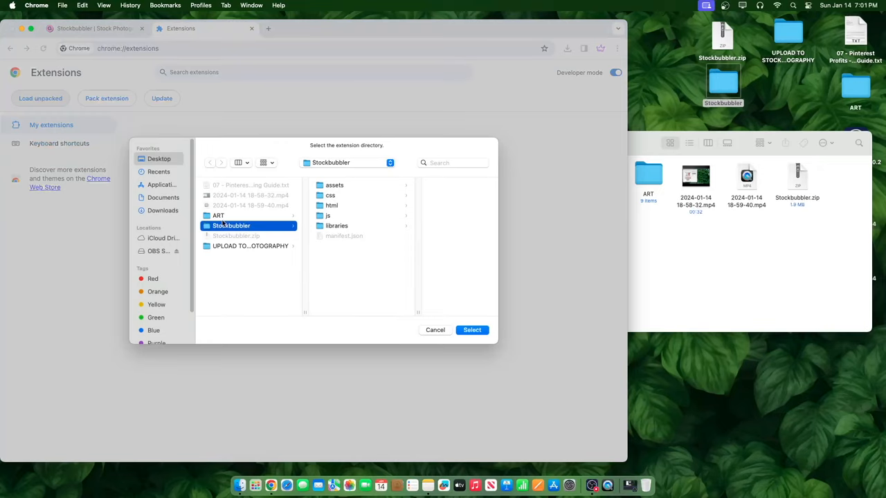
pyautogui.moveTo(464, 321)
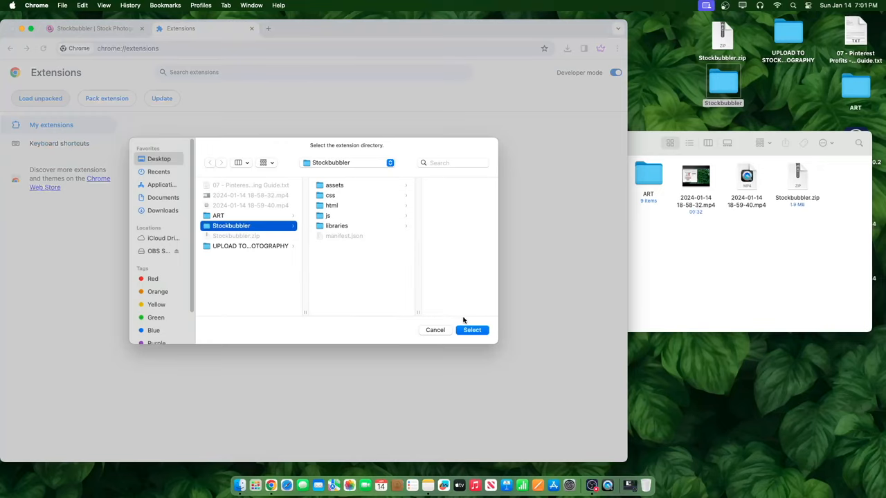
pyautogui.click(472, 330)
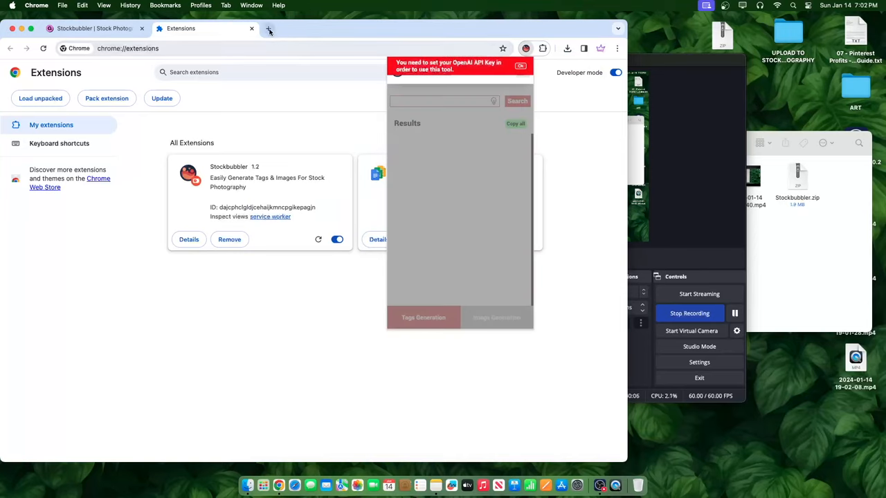
pyautogui.moveTo(269, 29)
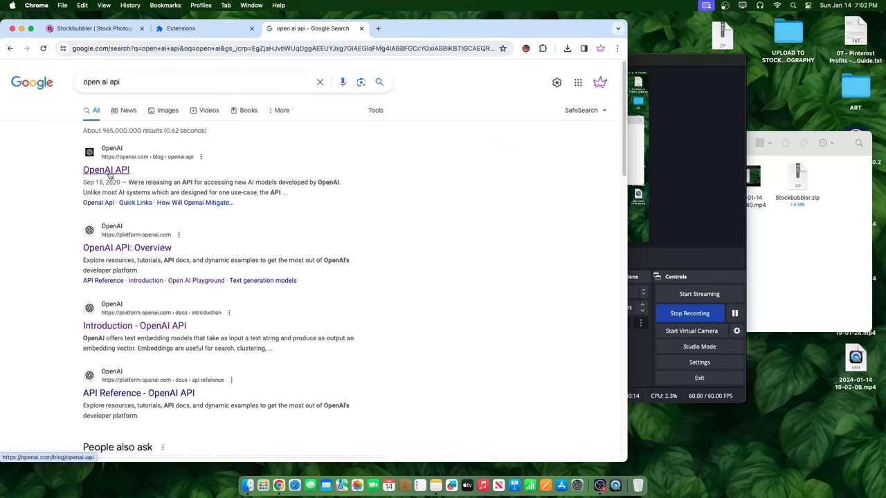
# Reach the OpenAI API page from the Google result and start logging in
pyautogui.click(106, 169)
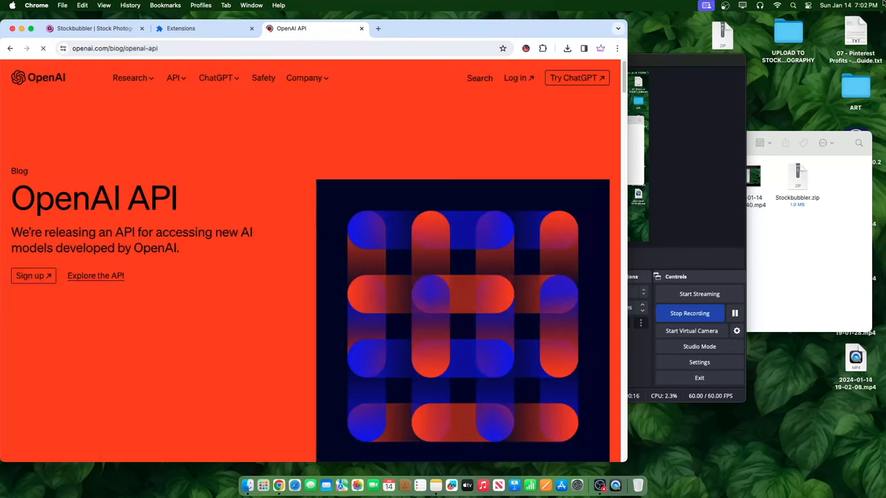
pyautogui.moveTo(515, 77)
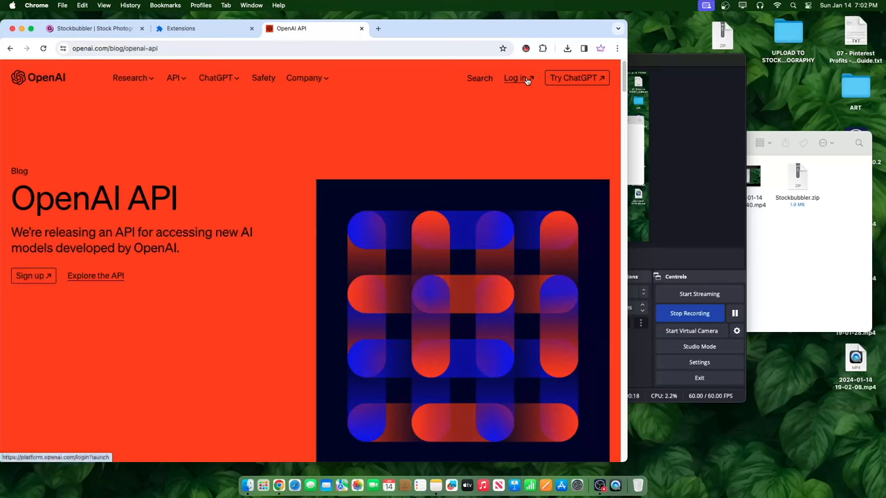
pyautogui.click(515, 78)
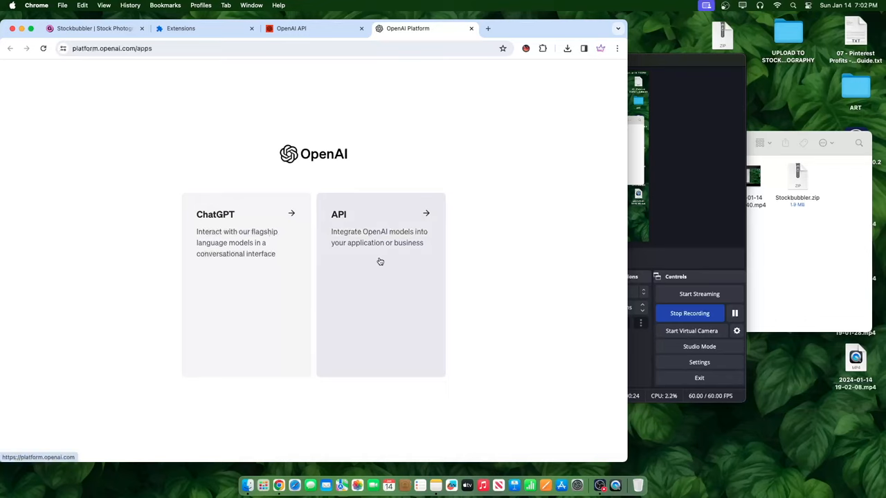
# Choose the API platform, sign in with Apple and accept OpenAI's onboarding terms
pyautogui.click(379, 215)
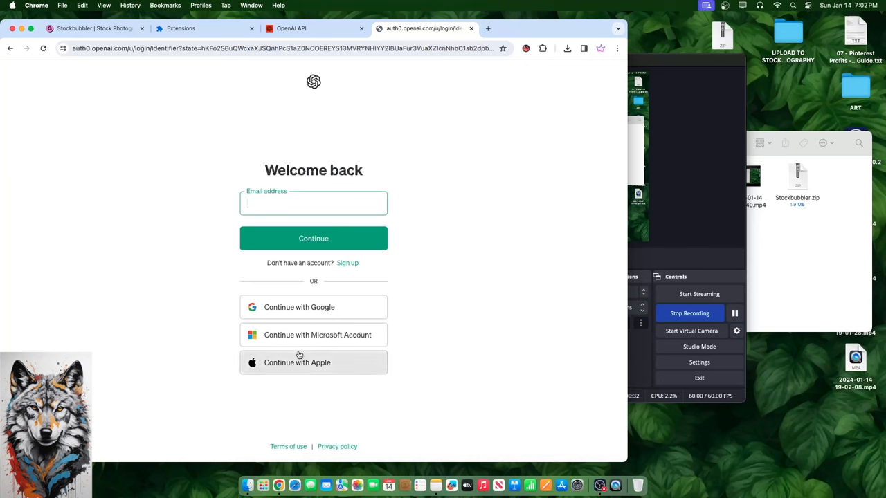
pyautogui.click(298, 307)
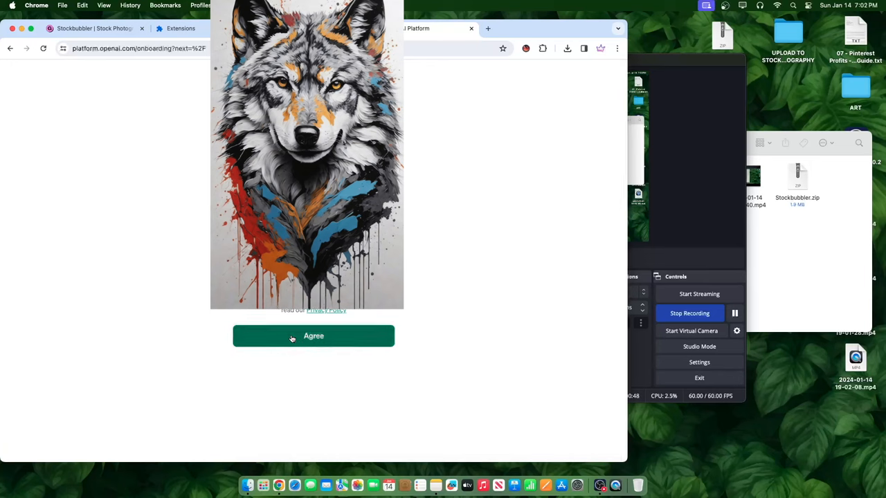
pyautogui.click(312, 336)
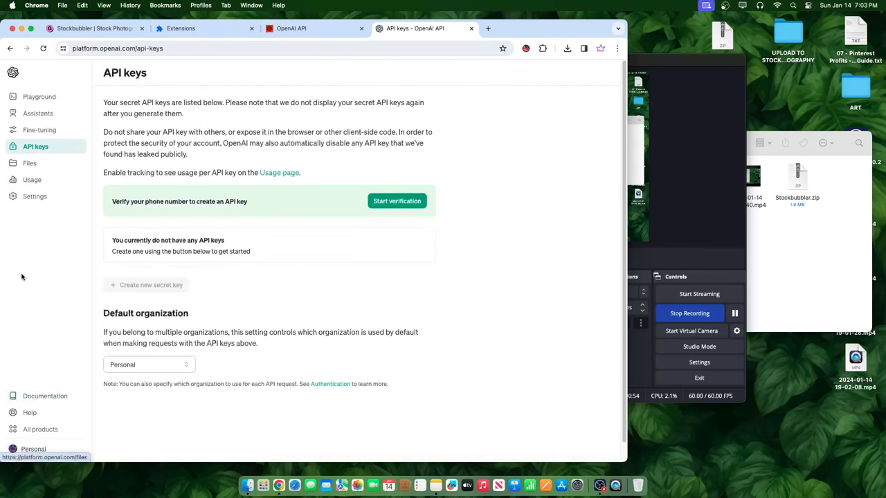
pyautogui.moveTo(552, 310)
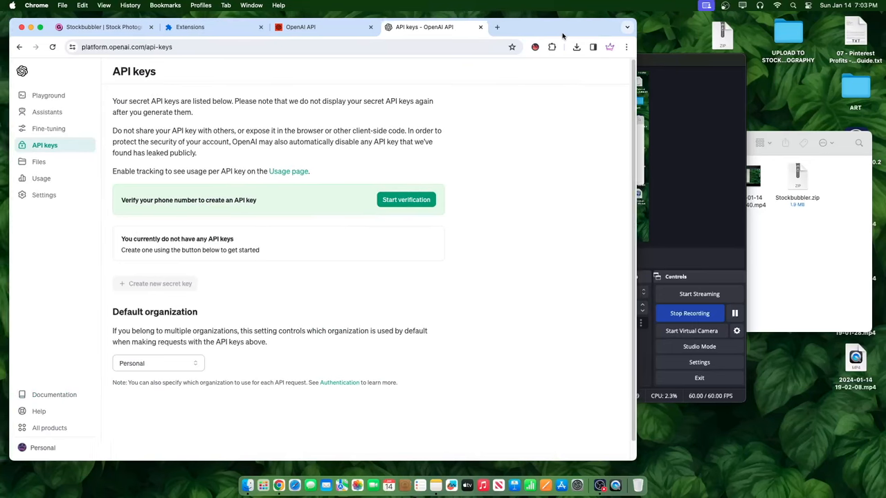
# Start phone verification and send the verification code to the phone
pyautogui.click(407, 199)
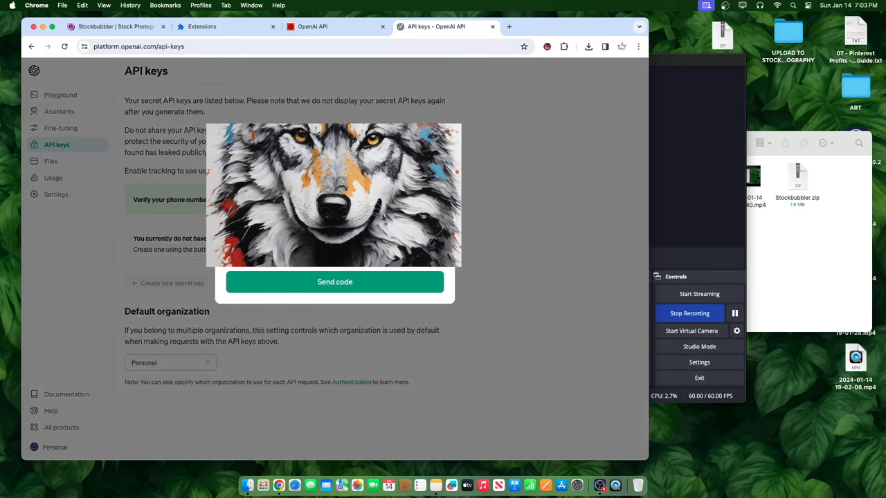
pyautogui.click(334, 282)
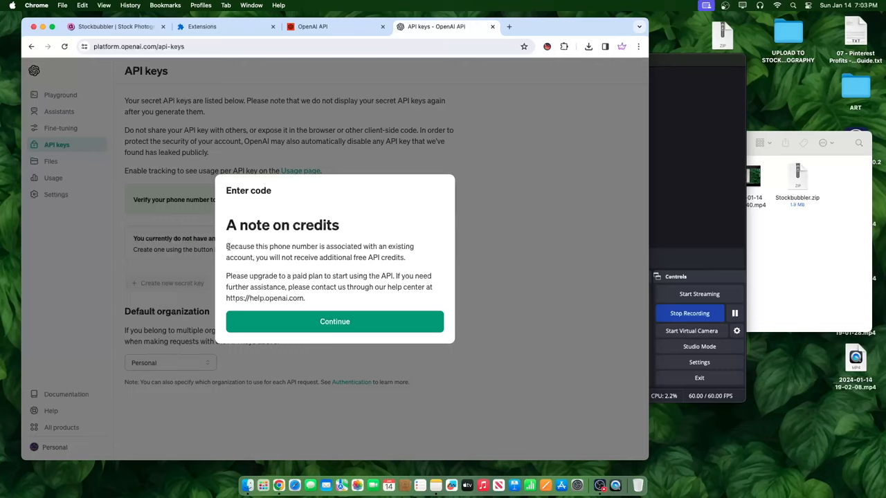
# Highlight the notice that this phone number earns no free API credits
pyautogui.moveTo(226, 246); pyautogui.dragTo(331, 258)
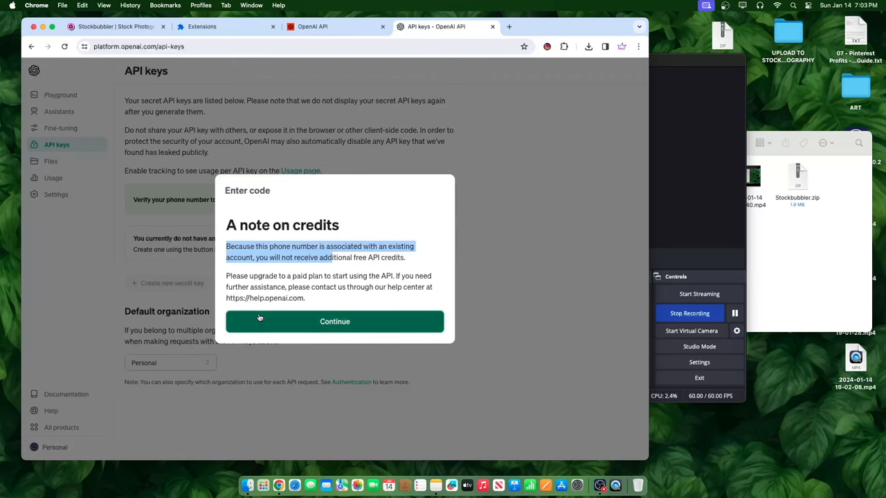
# Create an OpenAI secret key named TEST, copy it and paste it into Stockbubbler's API key setting
pyautogui.click(335, 321)
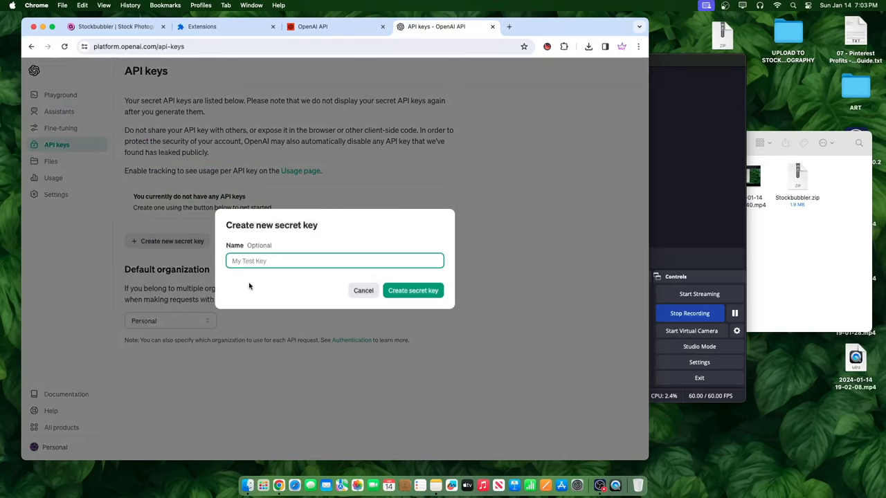
pyautogui.moveTo(271, 251)
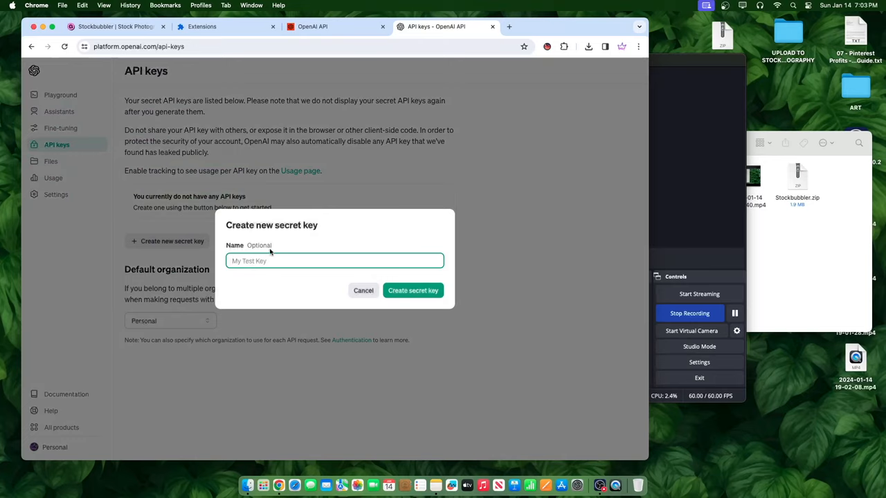
pyautogui.write('TEST')
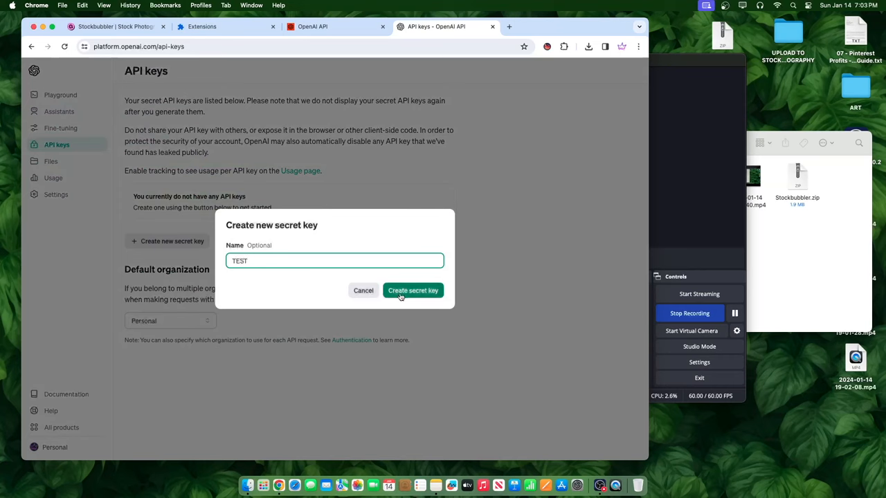
pyautogui.click(412, 291)
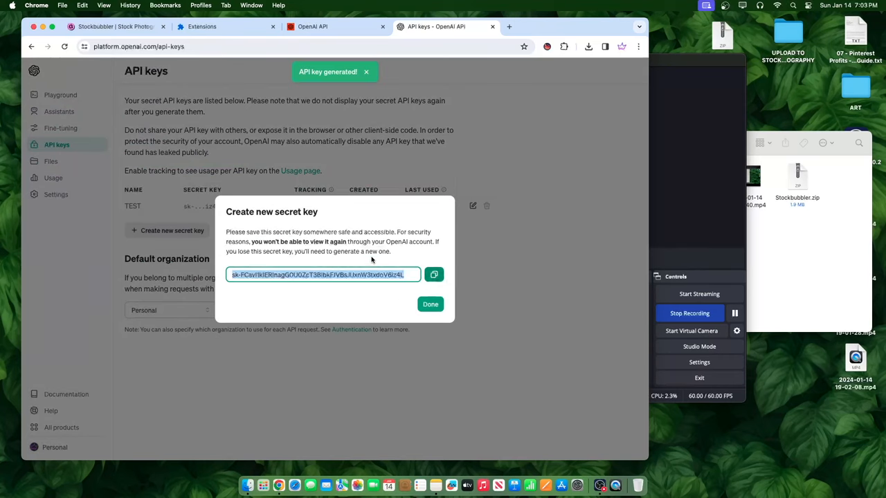
pyautogui.click(435, 274)
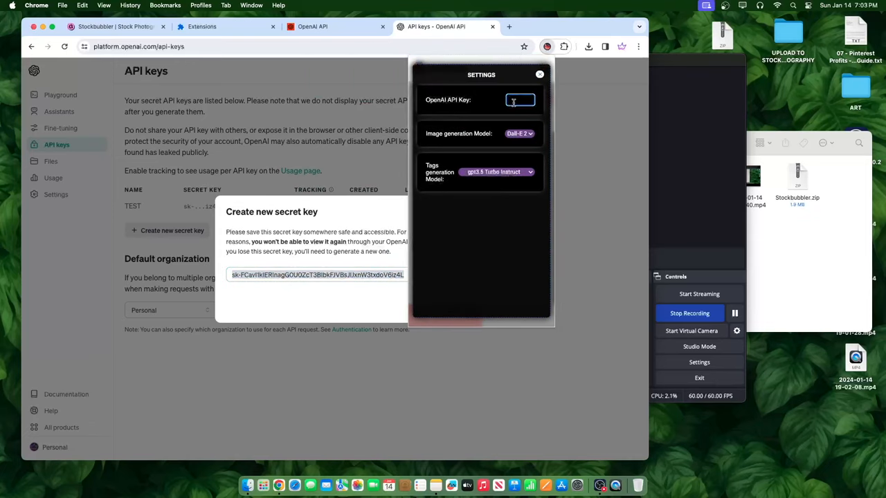
pyautogui.write('sk-FCavI')
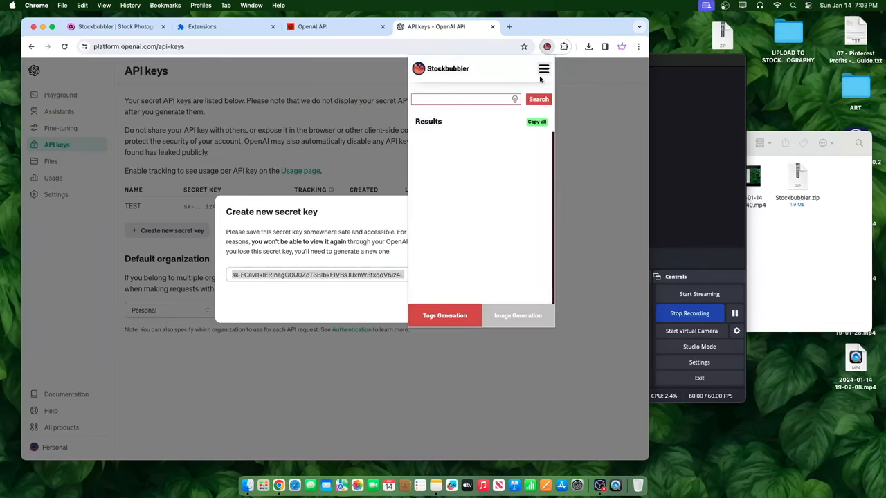
# Enter a 'dog' prompt in Stockbubbler's Image Generation form, then close the extension
pyautogui.click(518, 315)
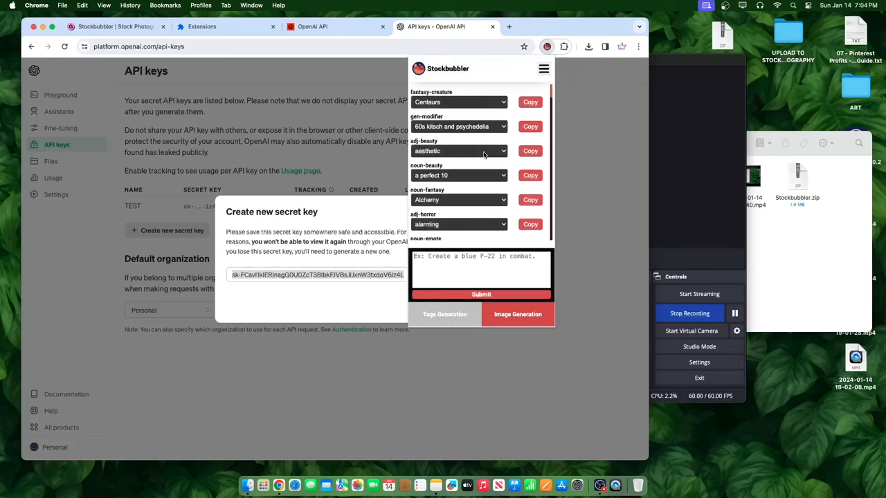
pyautogui.click(481, 270)
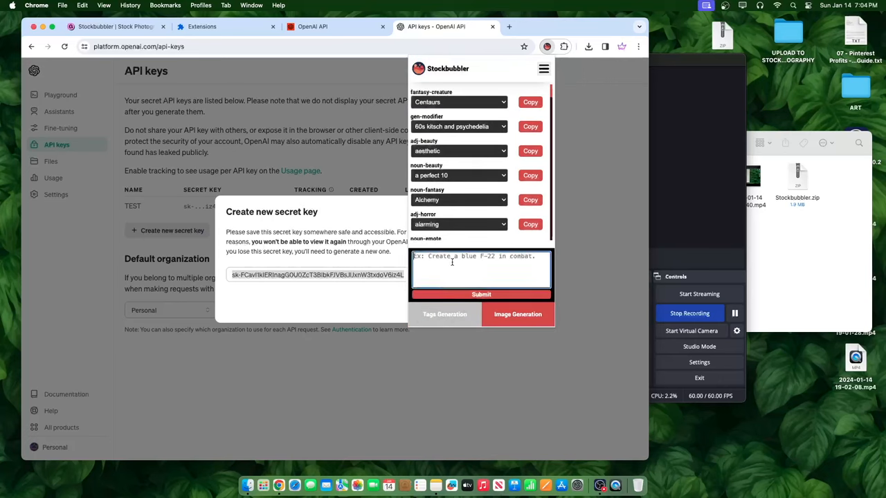
pyautogui.moveTo(483, 241)
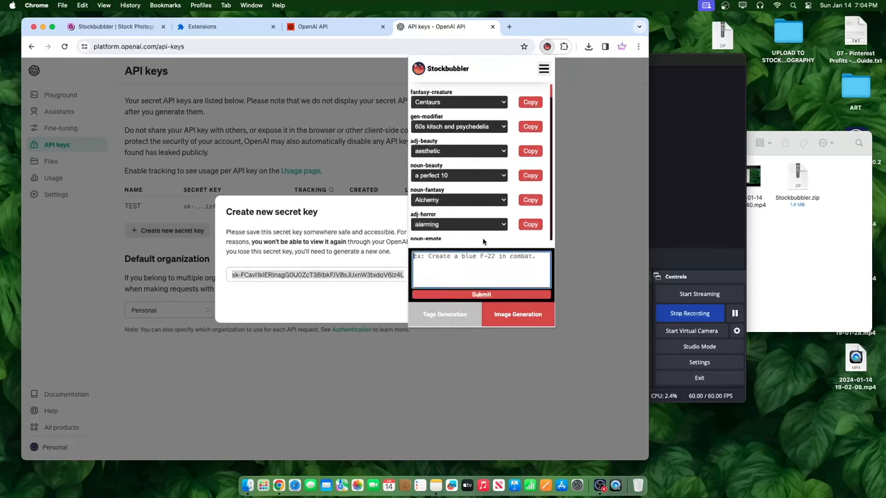
pyautogui.write('dog')
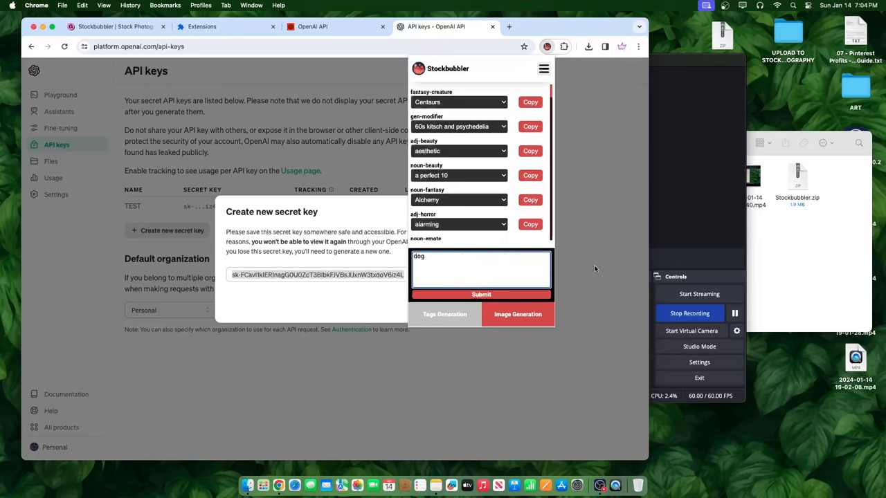
pyautogui.click(482, 293)
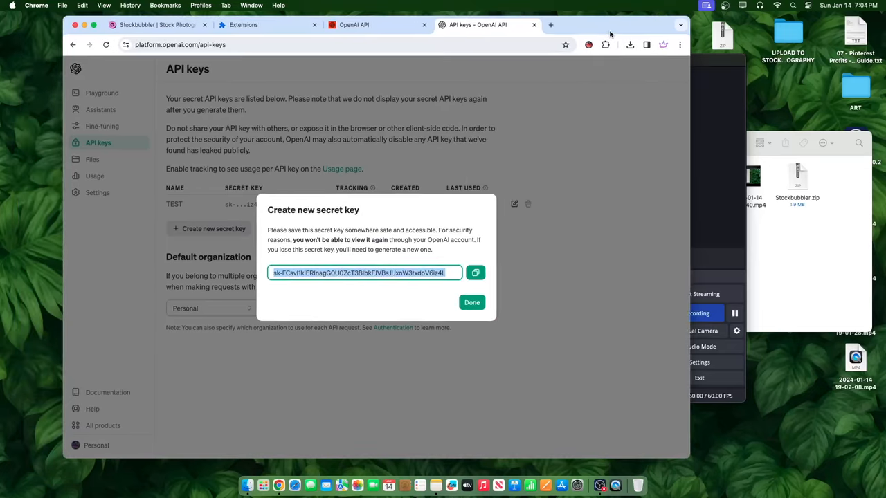
# Reopen Stockbubbler and submit the 'dog' prompt for image generation
pyautogui.click(623, 45)
pyautogui.write('d')
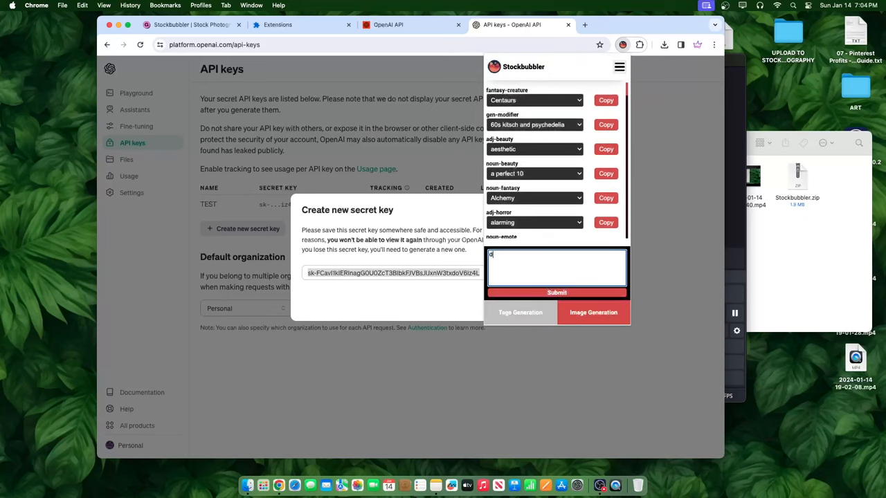
pyautogui.write('og')
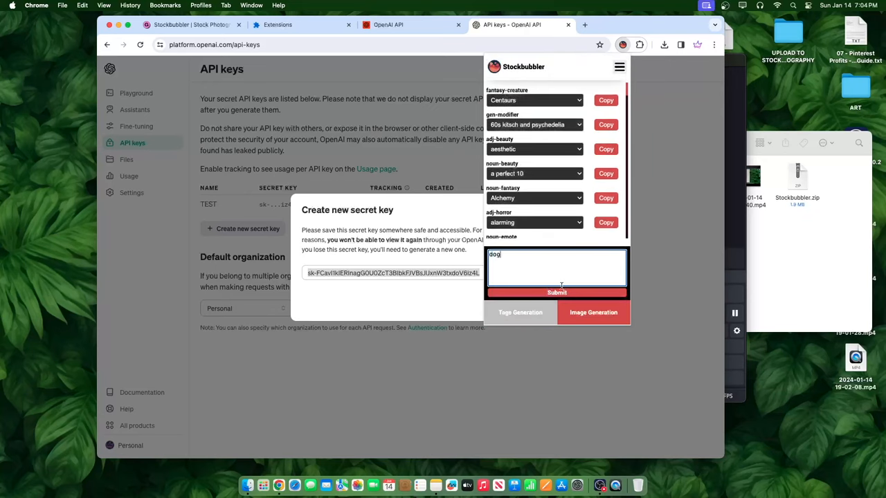
pyautogui.click(556, 292)
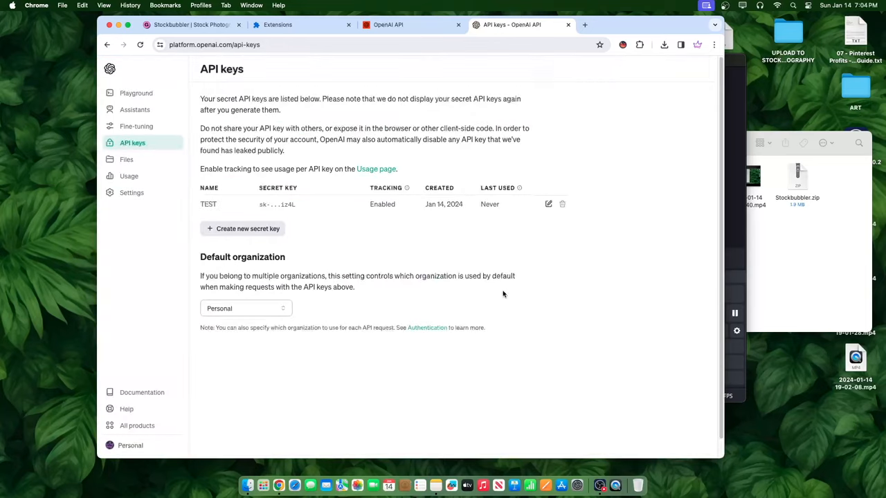
# Check the Usage page ($0.02 of $5.00) and start an 'open ai e' error search in a new tab
pyautogui.click(129, 176)
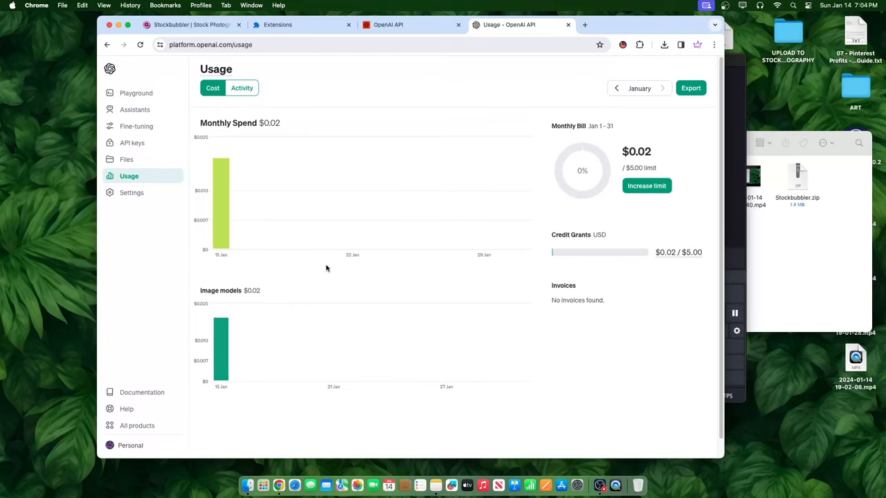
pyautogui.moveTo(127, 161)
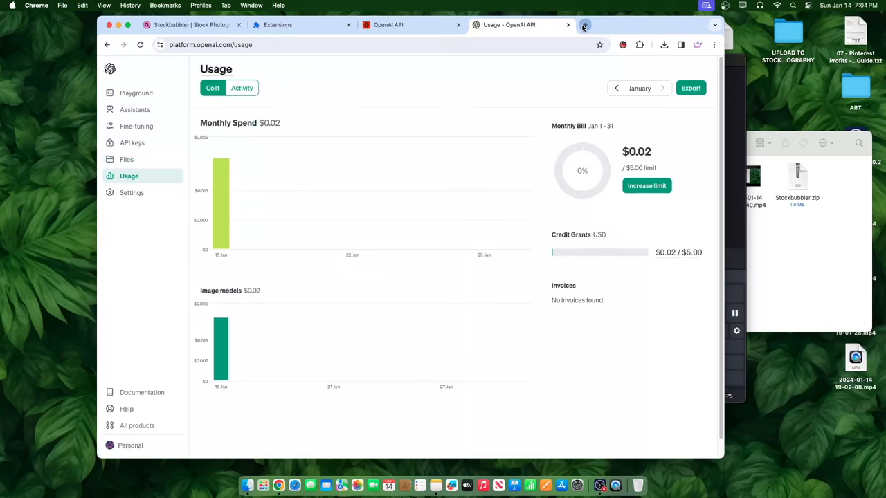
pyautogui.write('open ai e')
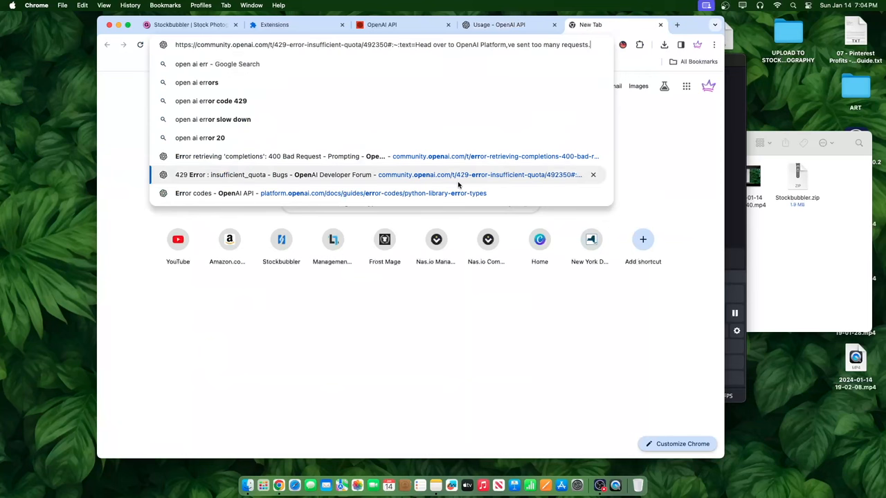
# Read the 429 insufficient_quota forum thread and follow its link to OpenAI Platform
pyautogui.click(380, 175)
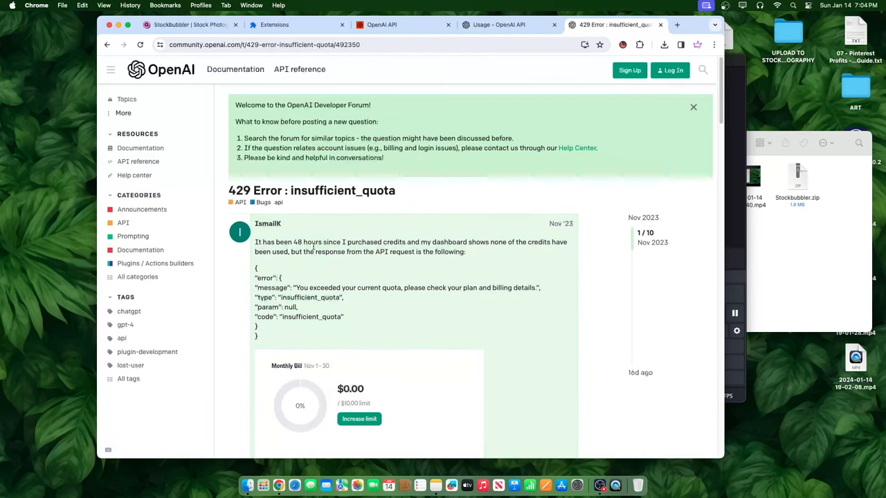
pyautogui.scroll(-3)
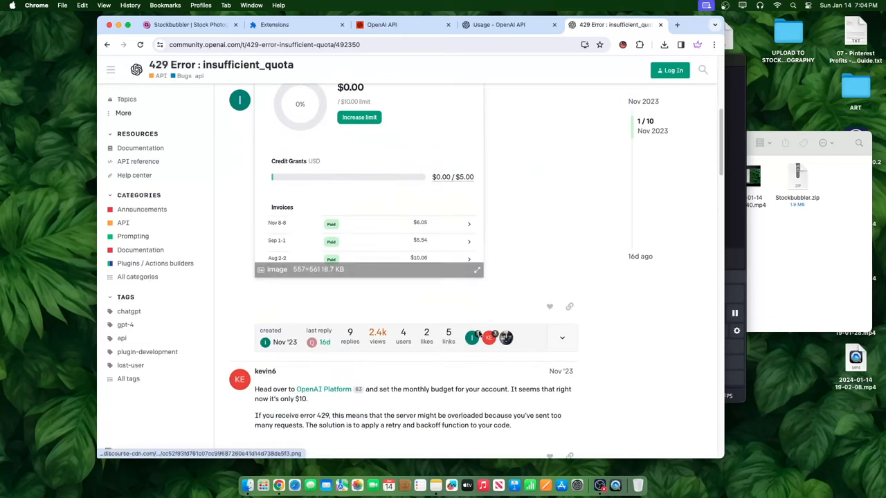
pyautogui.scroll(-3)
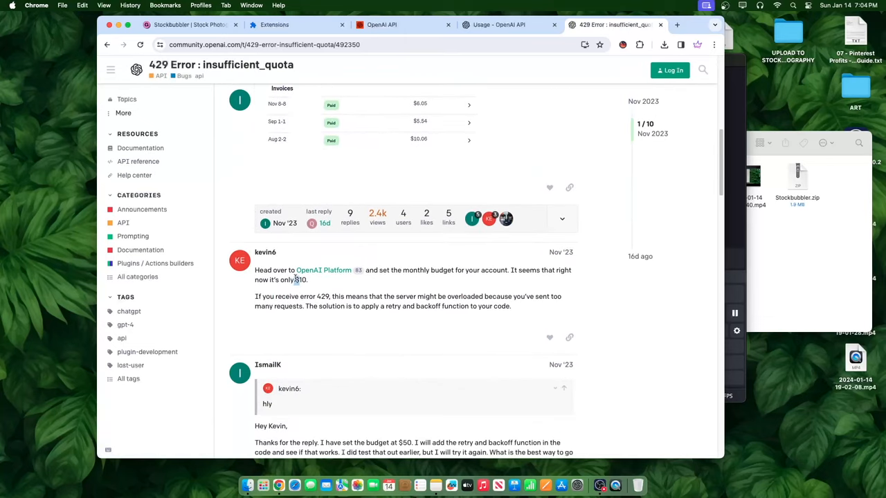
pyautogui.click(498, 25)
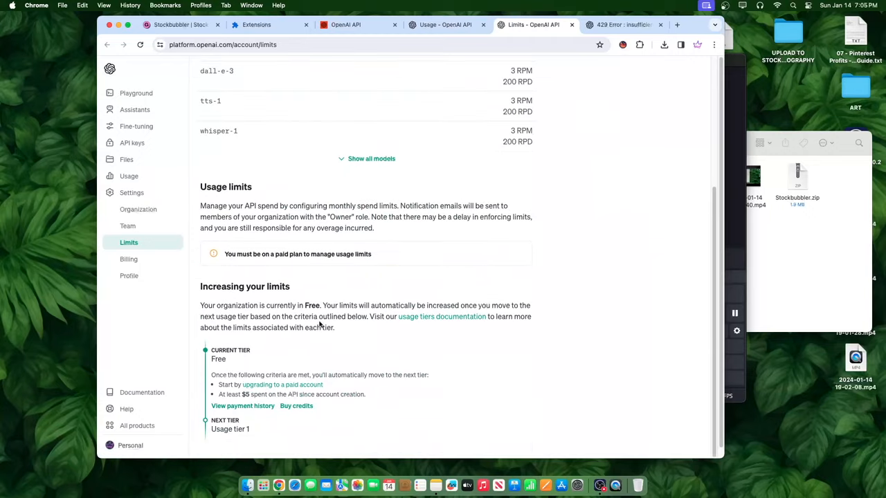
# Review the Free tier rate limits and the Increasing your limits section, then go to add payment details
pyautogui.scroll(-3)
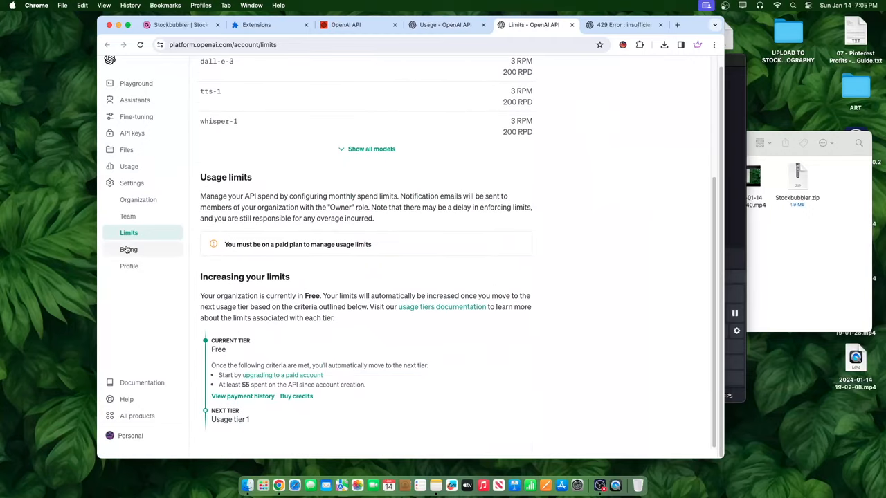
pyautogui.scroll(3)
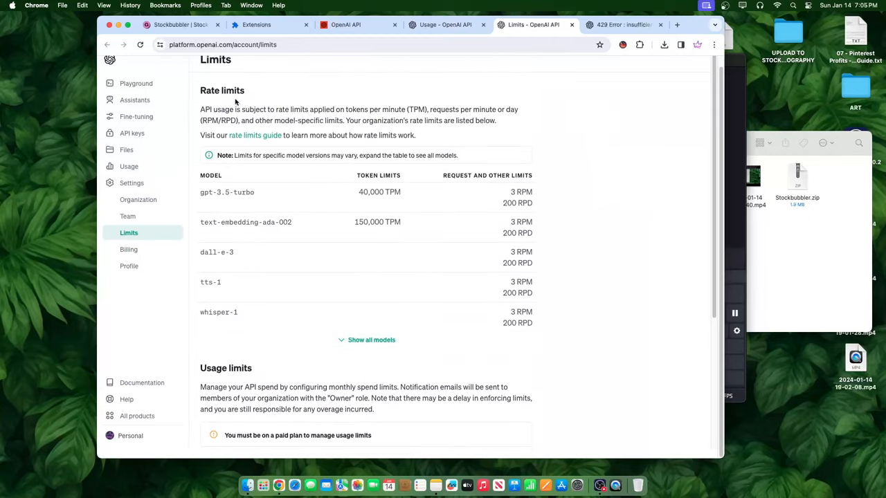
pyautogui.scroll(-3)
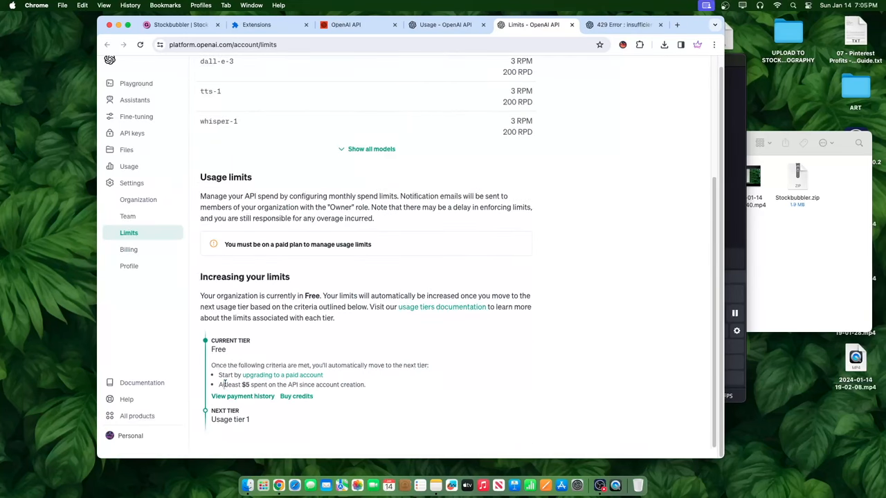
pyautogui.moveTo(222, 384); pyautogui.dragTo(380, 395)
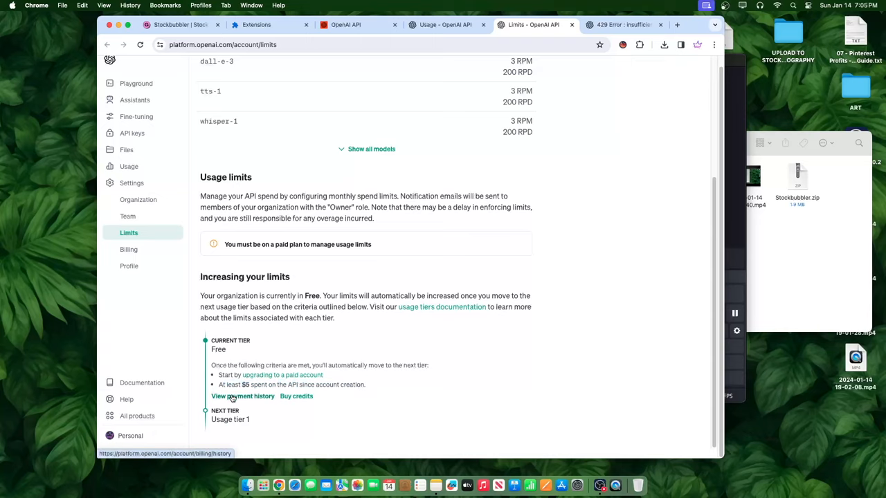
pyautogui.click(129, 249)
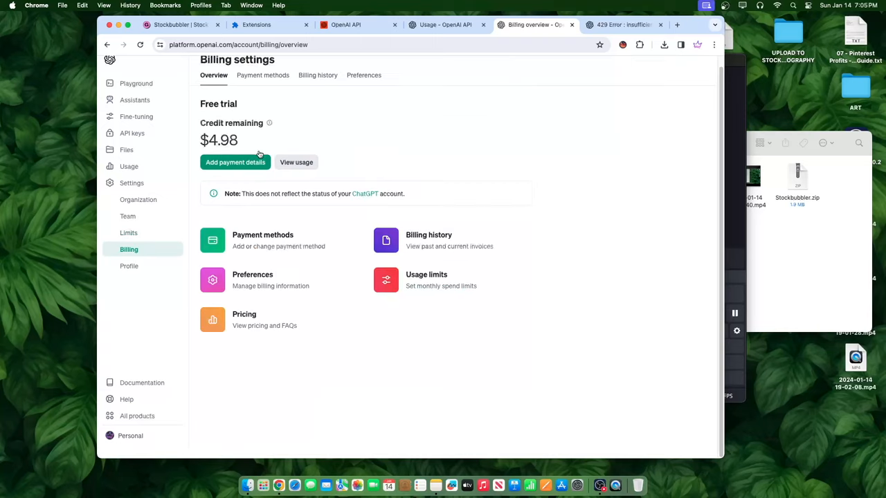
# Set the initial credit purchase to $11 and turn on automatic recharge
pyautogui.moveTo(224, 122); pyautogui.dragTo(238, 145)
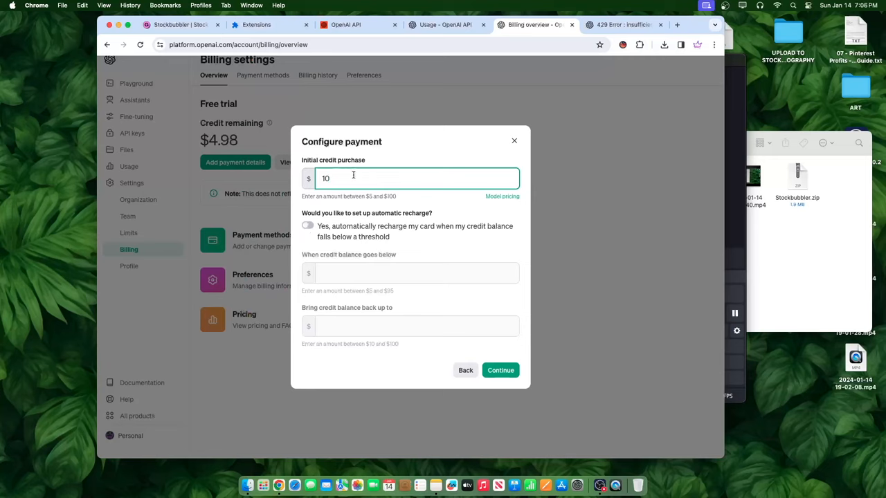
pyautogui.write('11')
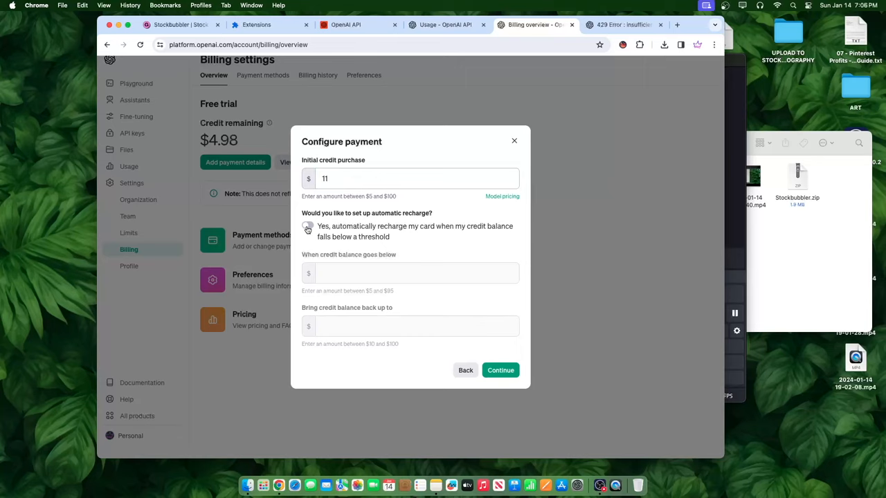
pyautogui.click(307, 227)
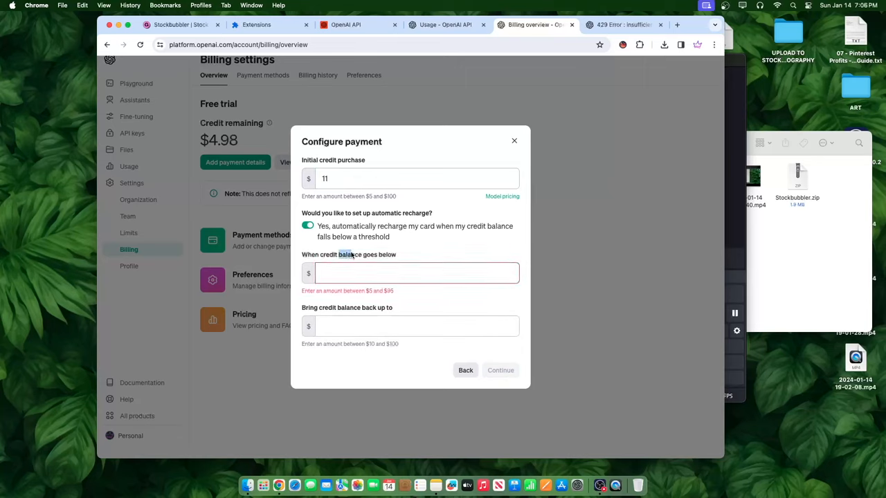
# Try a 12 threshold and 5 top-up amount, then turn automatic recharge back off
pyautogui.write('12')
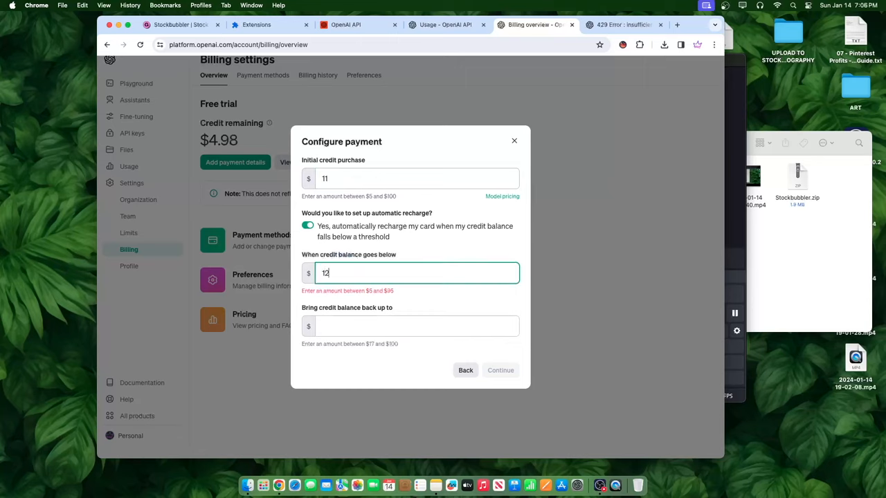
pyautogui.click(415, 327)
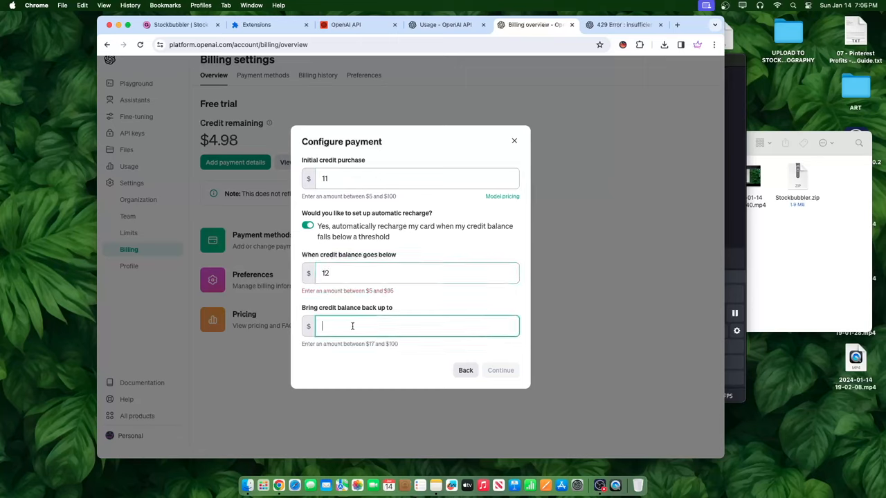
pyautogui.write('5')
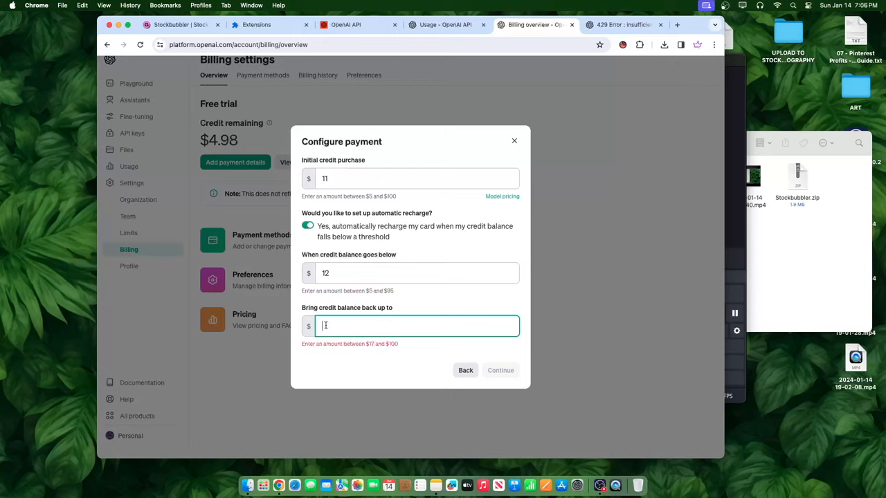
pyautogui.click(415, 273)
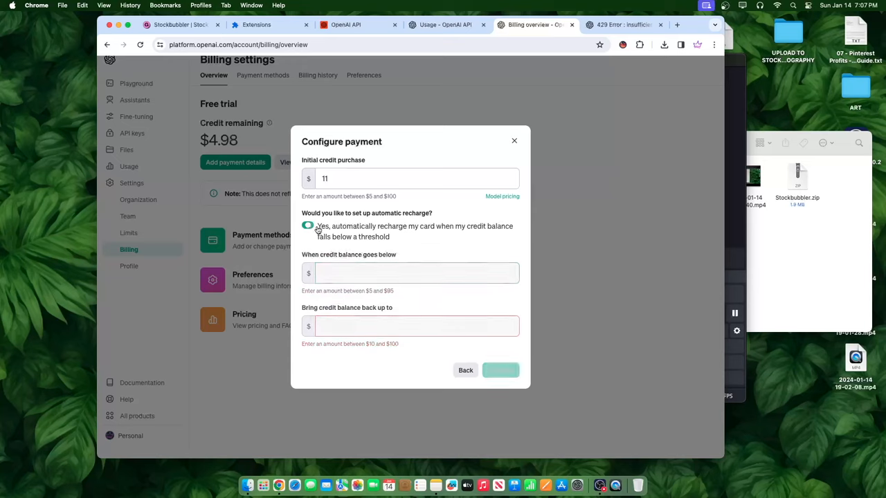
# Confirm the $11.98 credit payment, making the account pay-as-you-go with a $15.98 balance
pyautogui.click(500, 371)
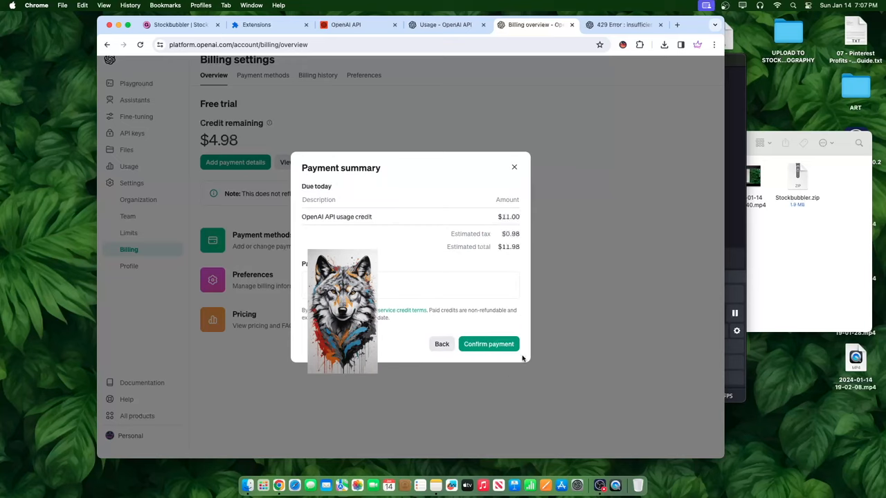
pyautogui.click(489, 344)
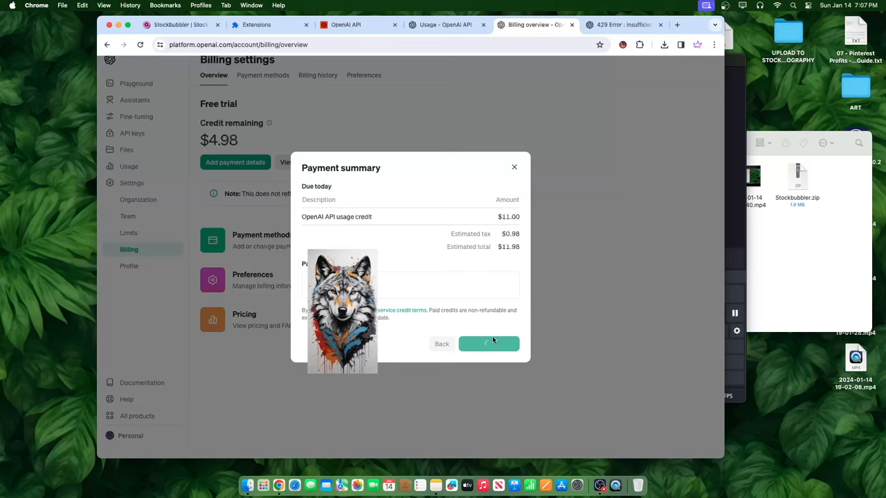
pyautogui.click(488, 343)
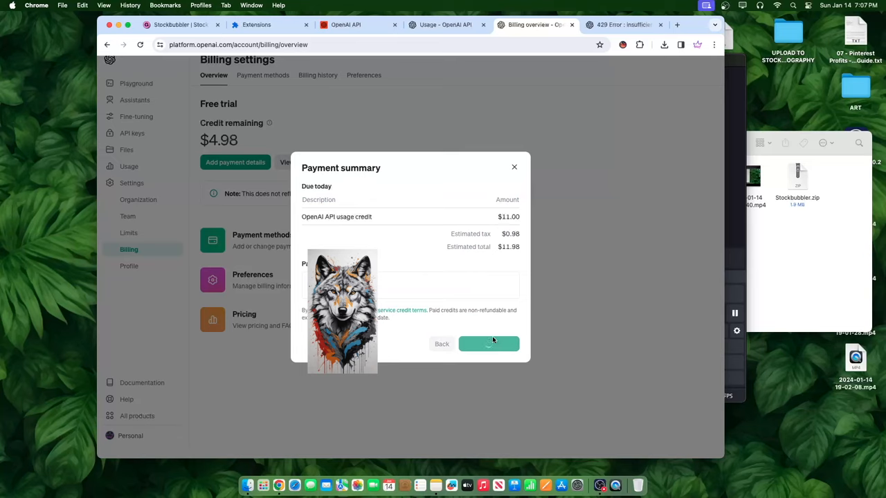
pyautogui.click(488, 343)
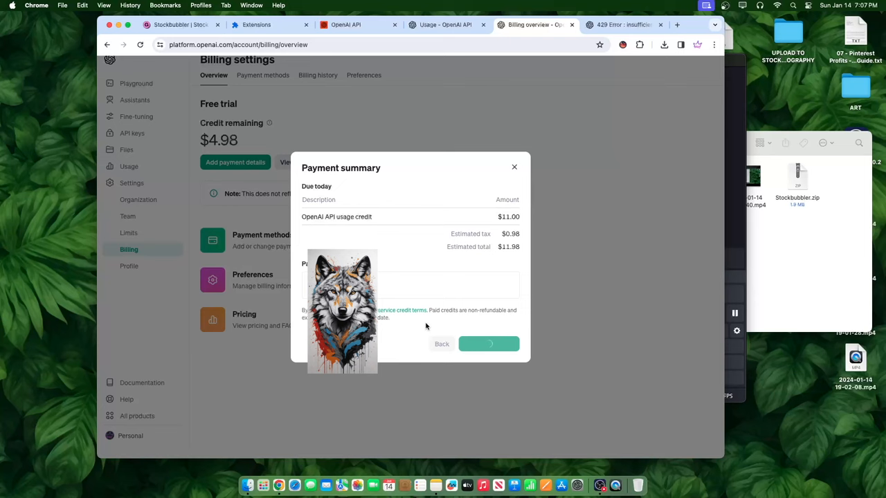
pyautogui.click(489, 344)
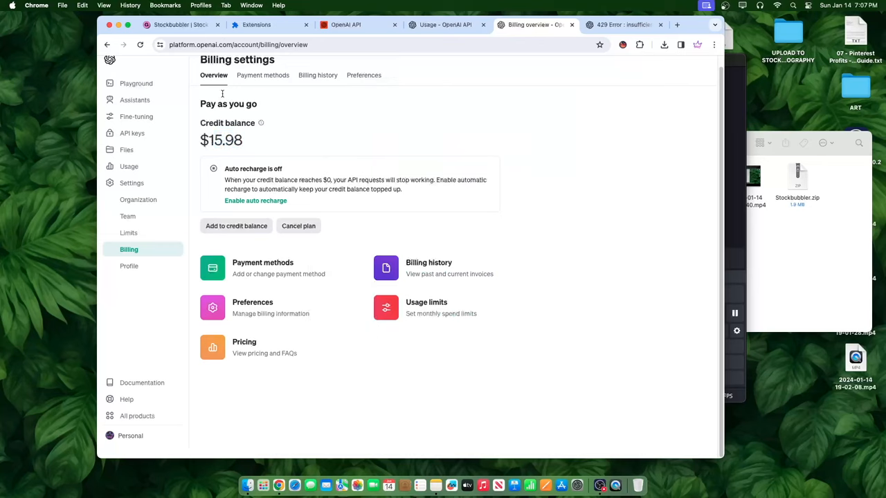
pyautogui.moveTo(357, 278)
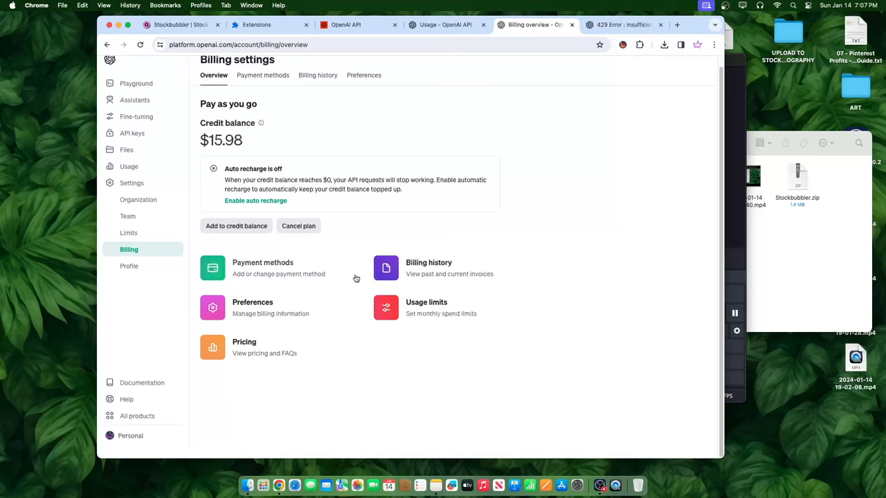
pyautogui.click(623, 44)
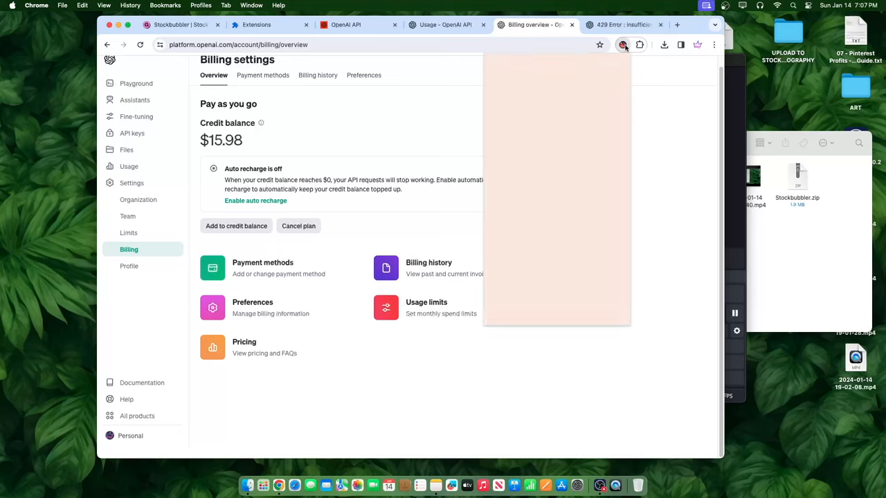
# Check Stockbubbler's settings and switch to the Image Generation tab
pyautogui.click(623, 44)
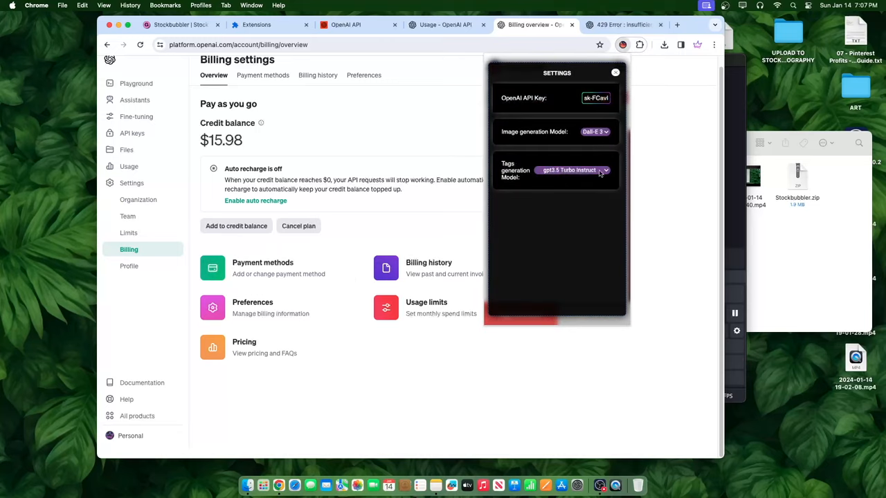
pyautogui.click(615, 72)
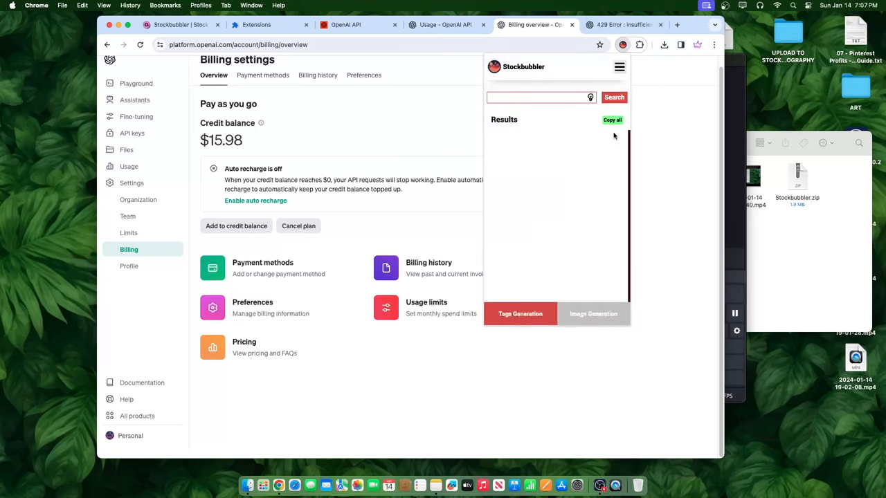
pyautogui.click(592, 313)
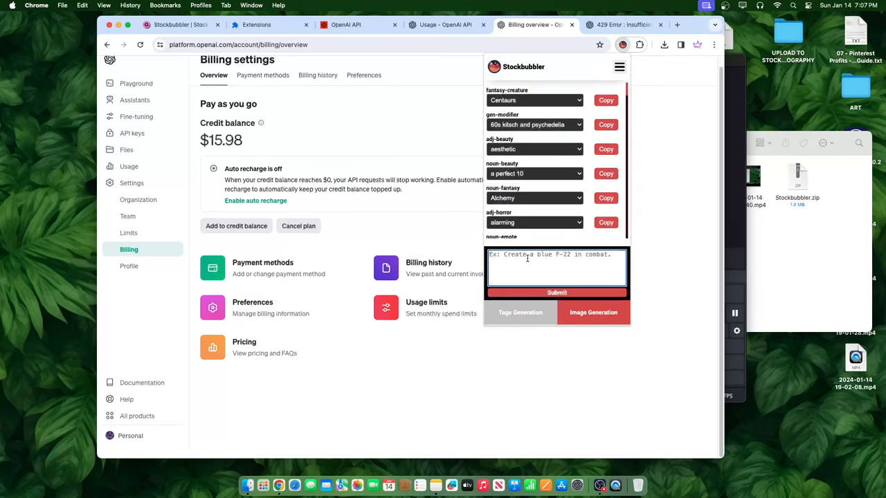
# Submit the prompt 'dog cute logo brown outline art' for image generation
pyautogui.write('dog cute logo')
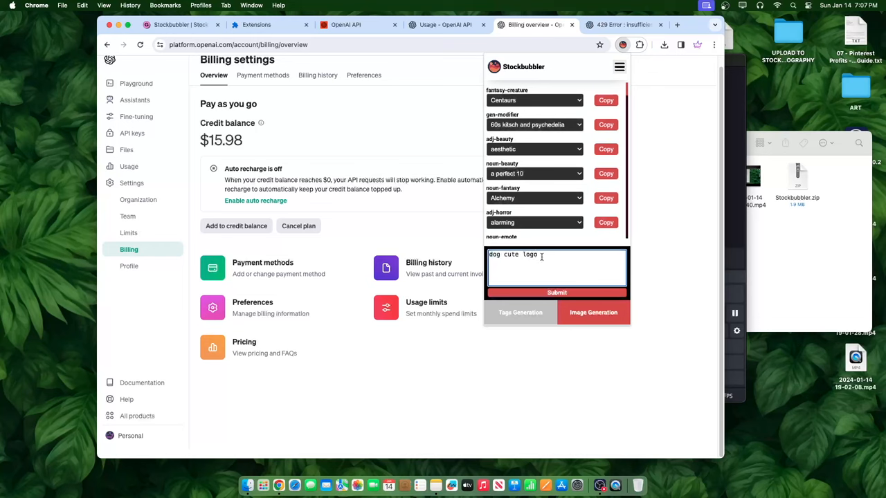
pyautogui.write('brown')
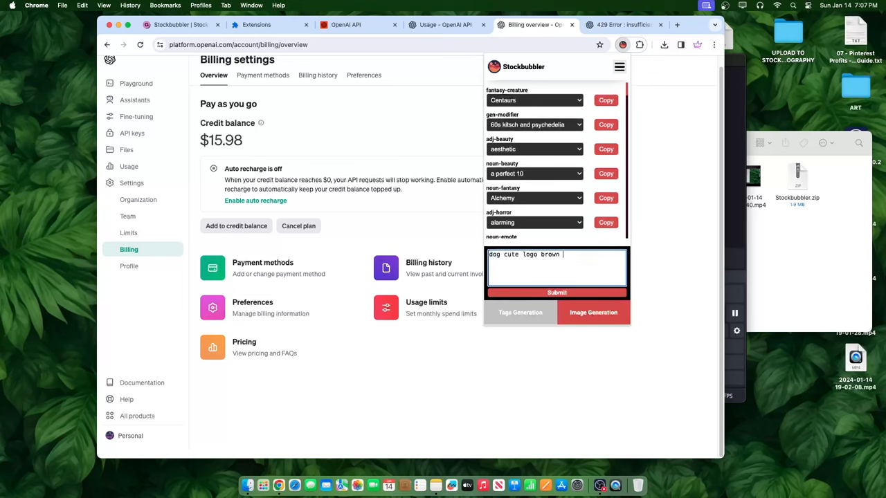
pyautogui.write('outline art')
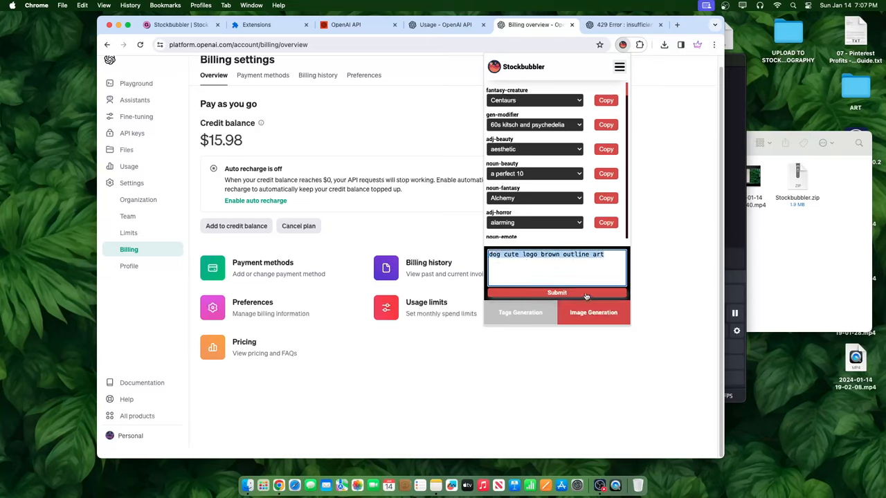
pyautogui.click(556, 292)
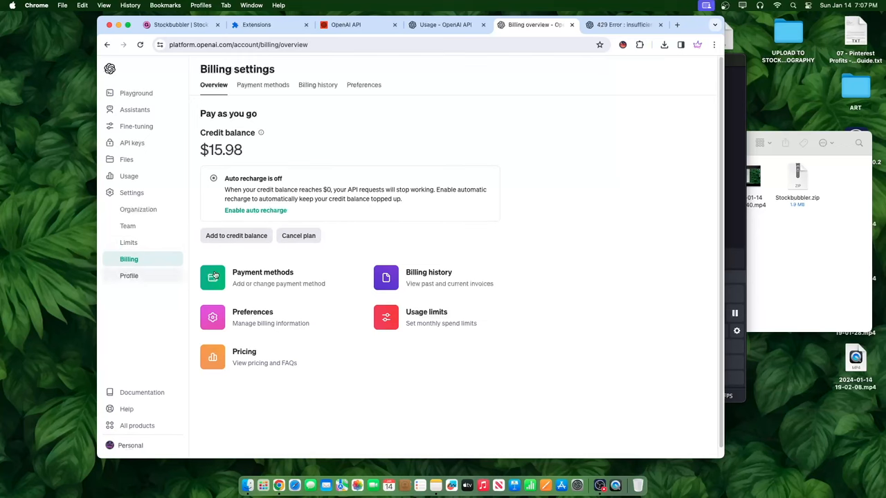
pyautogui.click(128, 242)
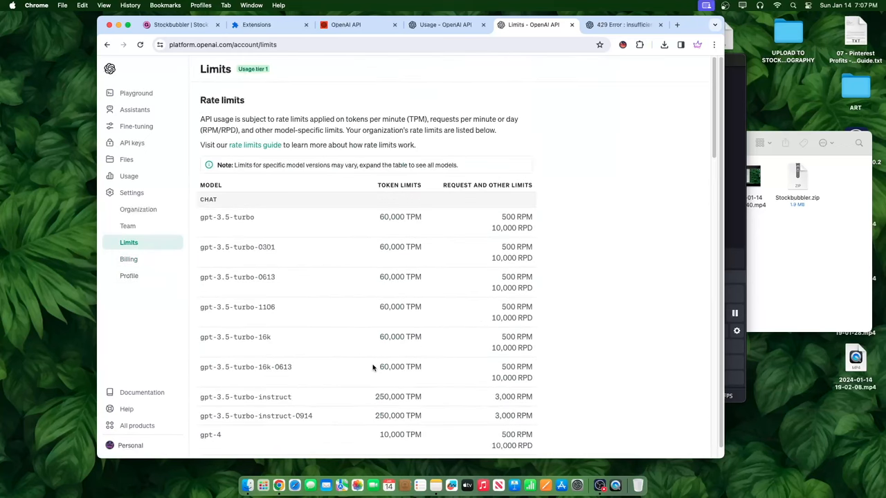
# Scroll the Limits page down to the Image section showing dall-e-3 at 5 images per minute
pyautogui.scroll(-3)
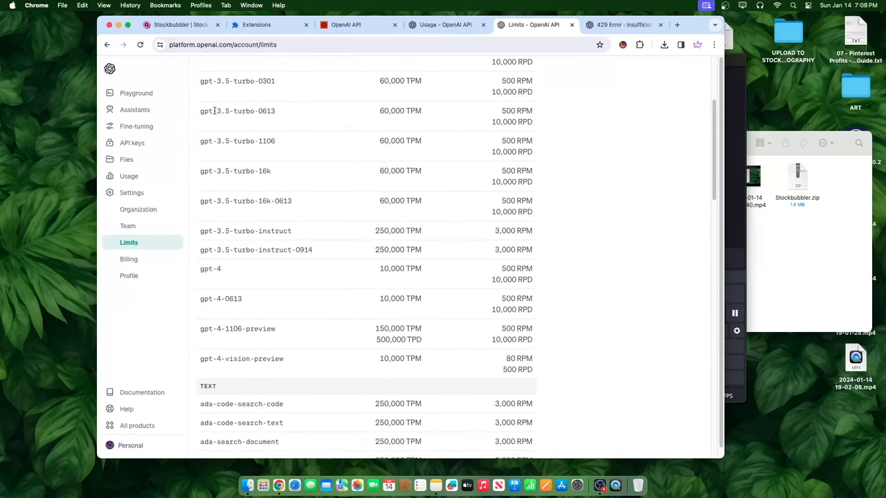
pyautogui.scroll(-3)
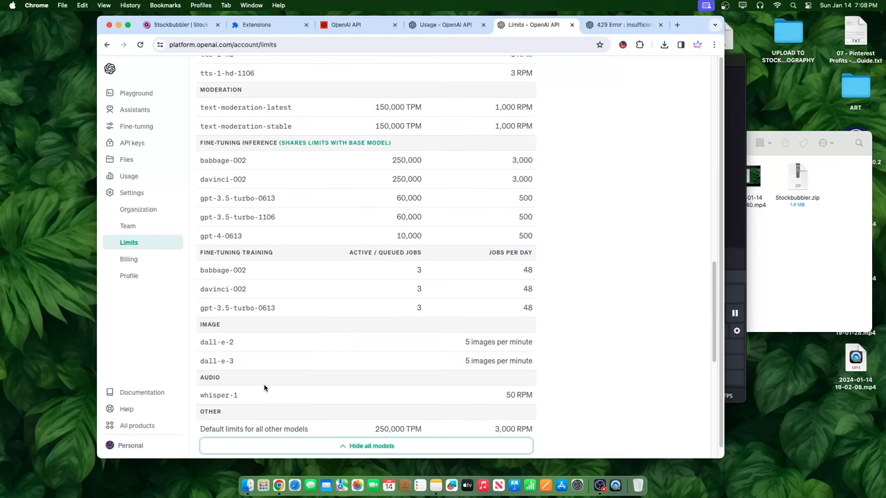
pyautogui.scroll(-3)
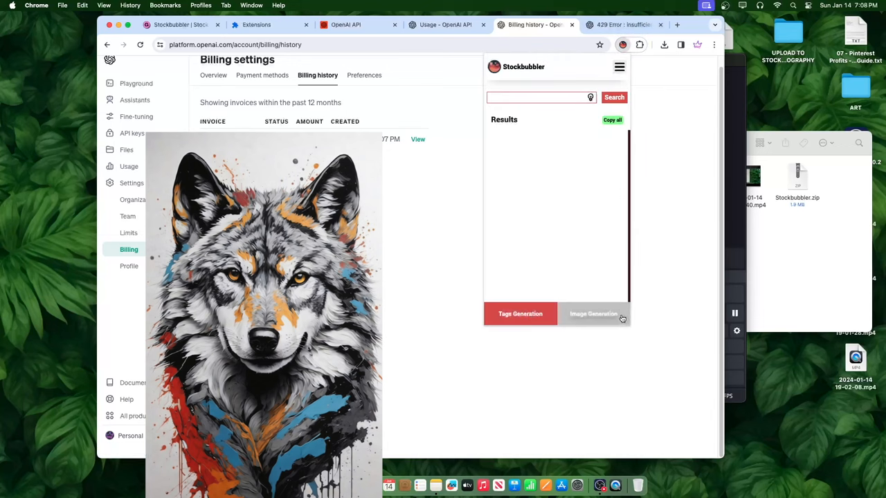
# Dismiss the wolf preview and resubmit the dog logo prompt, which fails with status 429
pyautogui.click(592, 313)
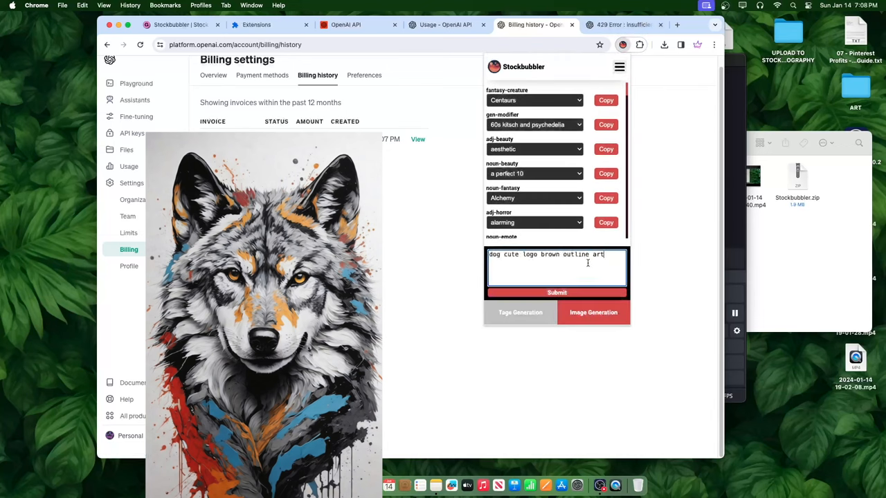
pyautogui.click(557, 292)
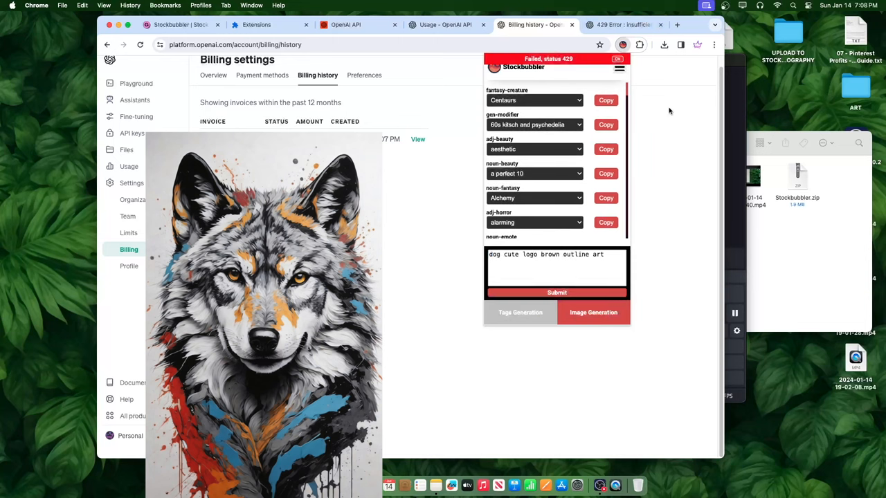
pyautogui.click(520, 313)
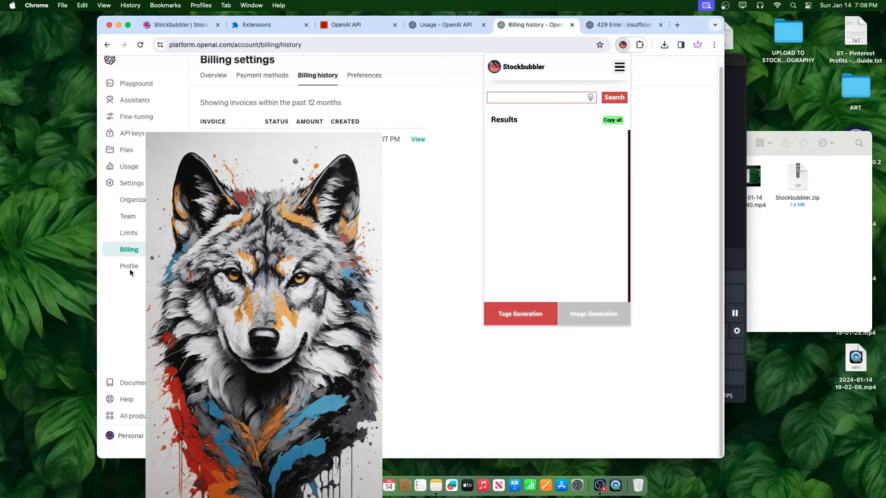
# Browse the OpenAI Platform settings sidebar and land on Billing, showing a $15.98 credit balance
pyautogui.click(129, 232)
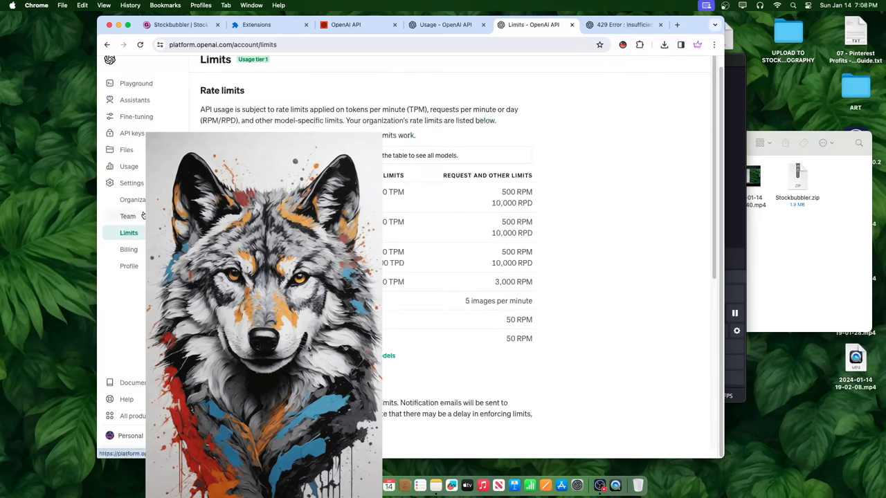
pyautogui.click(127, 216)
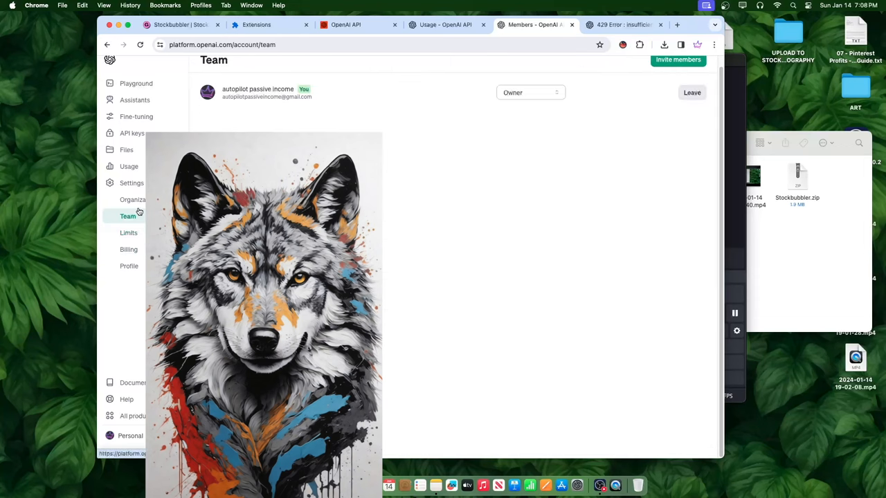
pyautogui.click(133, 200)
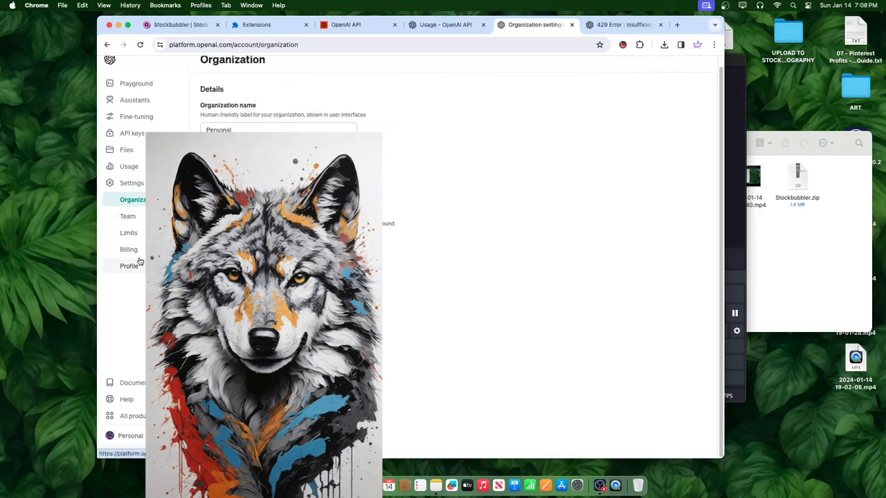
pyautogui.moveTo(131, 265)
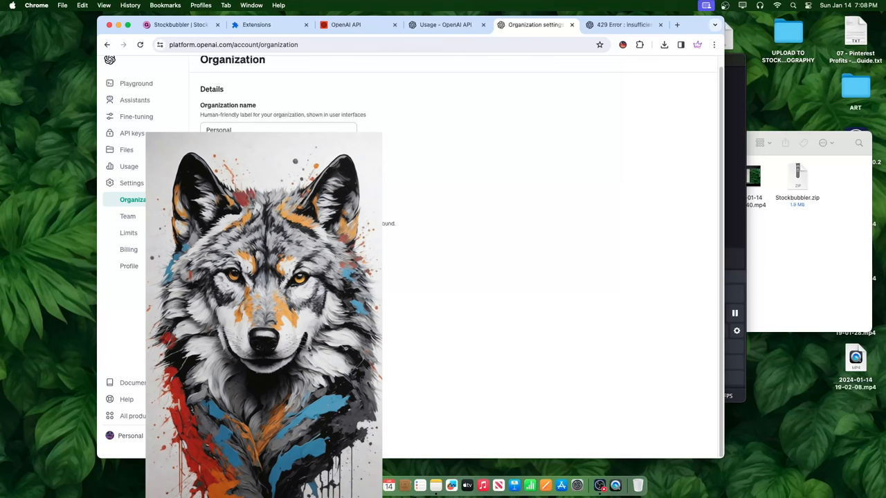
pyautogui.click(129, 249)
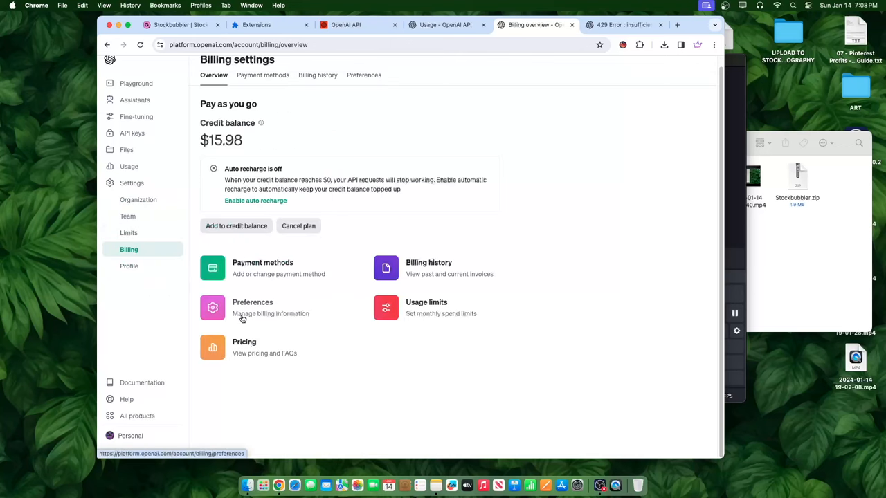
pyautogui.moveTo(255, 201)
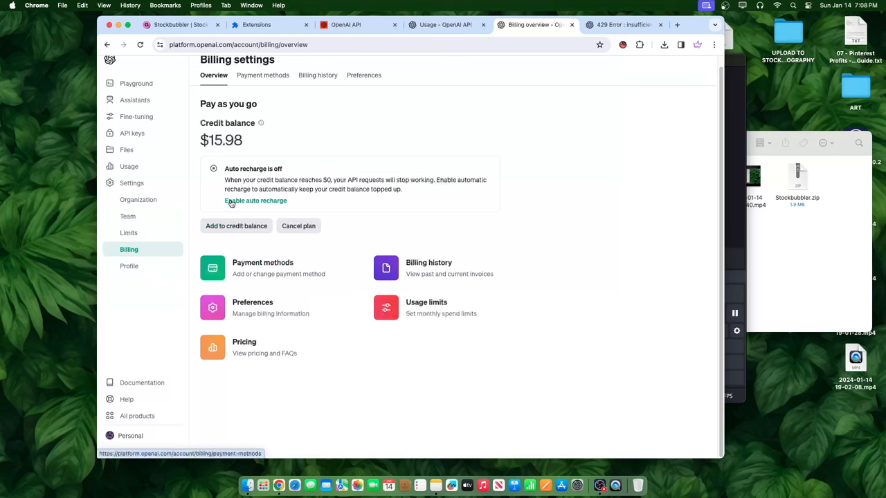
# Check Billing preferences, return to the overview, then go to the Limits page
pyautogui.click(263, 269)
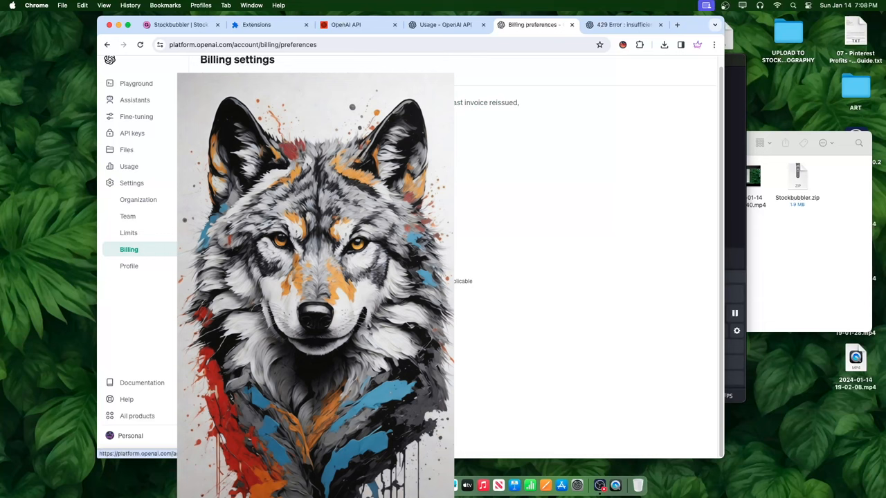
pyautogui.click(214, 75)
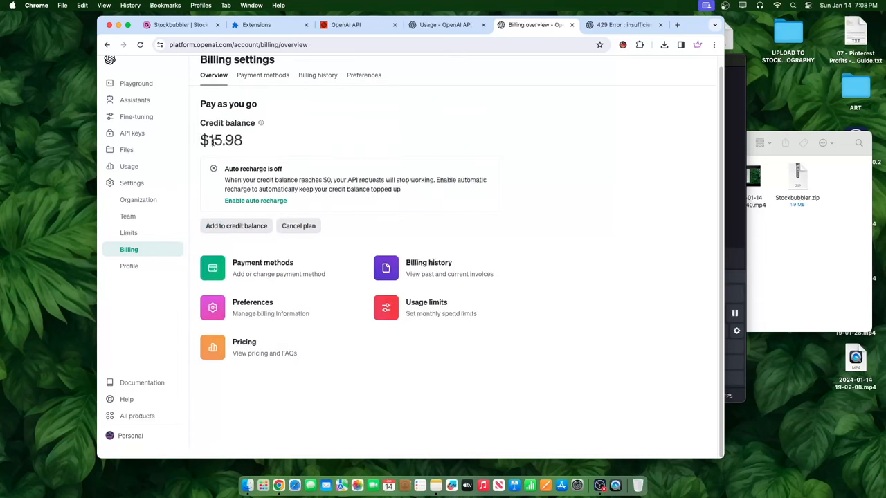
pyautogui.click(128, 233)
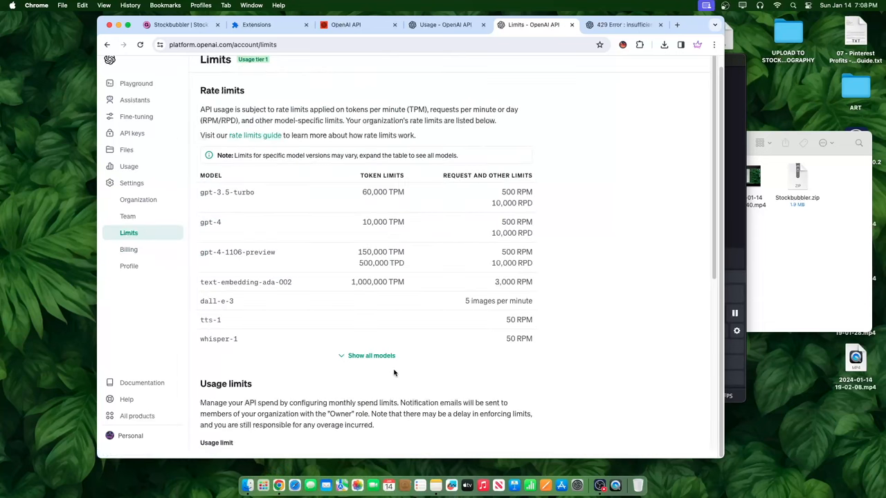
# Expand the rate-limit table to all models, review it, then return to the 429 insufficient_quota forum thread
pyautogui.click(371, 355)
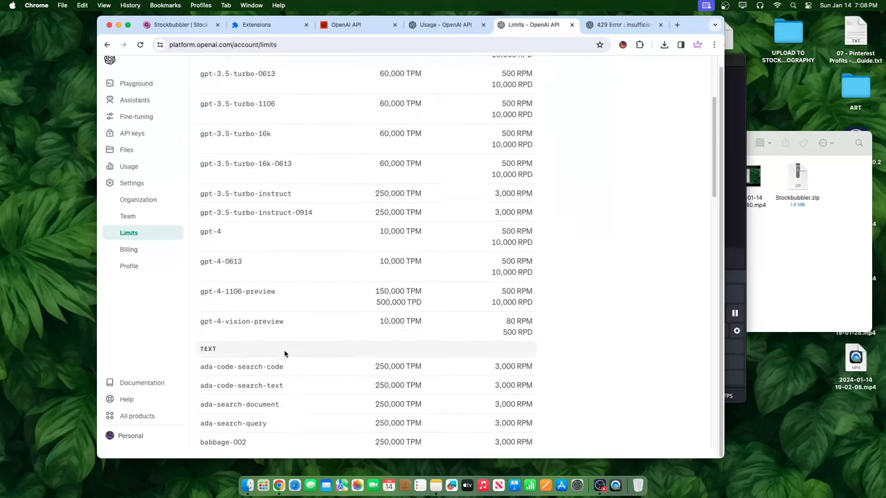
pyautogui.scroll(-3)
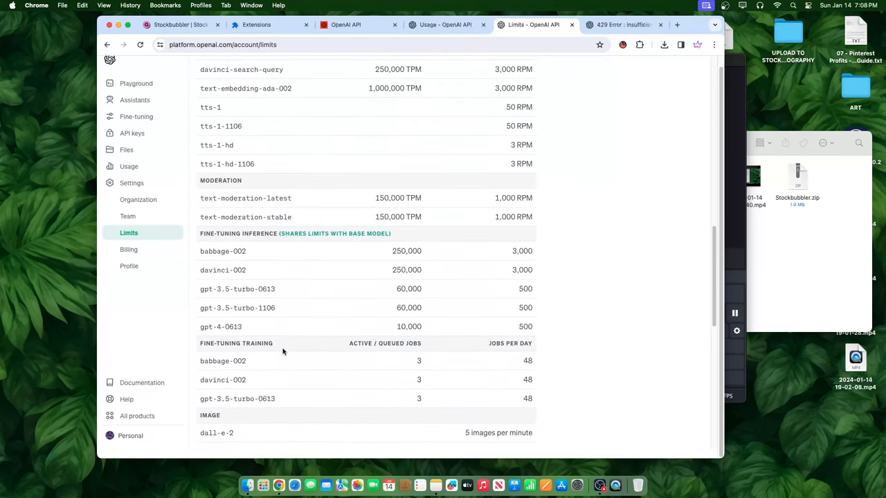
pyautogui.scroll(3)
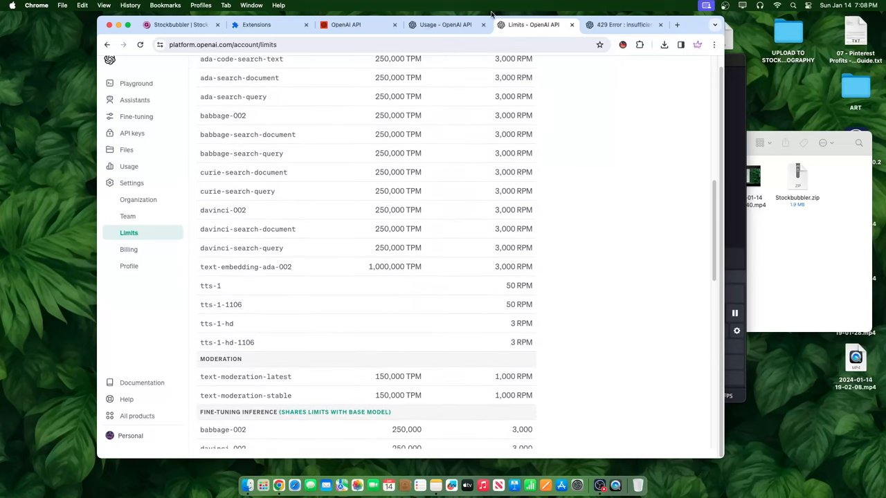
pyautogui.click(620, 25)
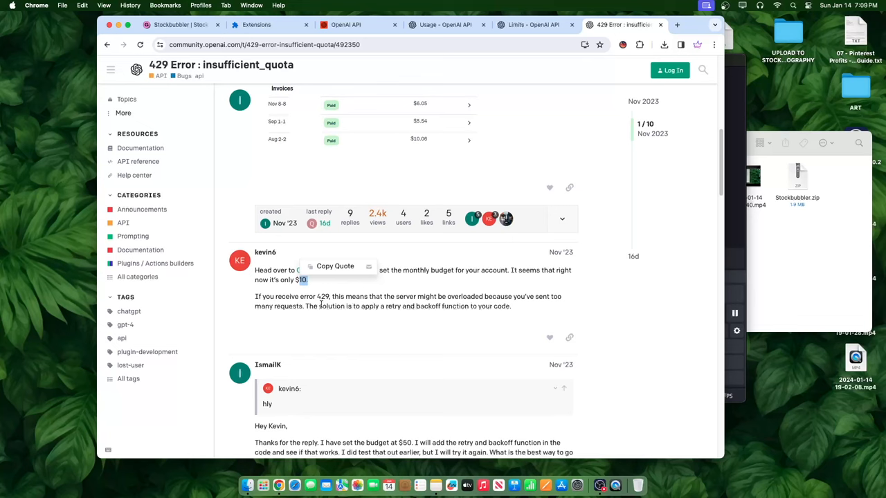
pyautogui.scroll(-3)
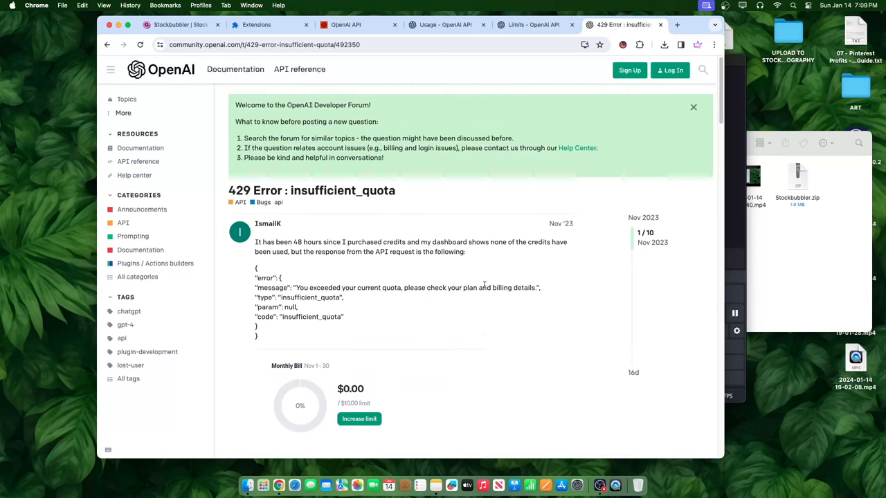
pyautogui.moveTo(453, 311)
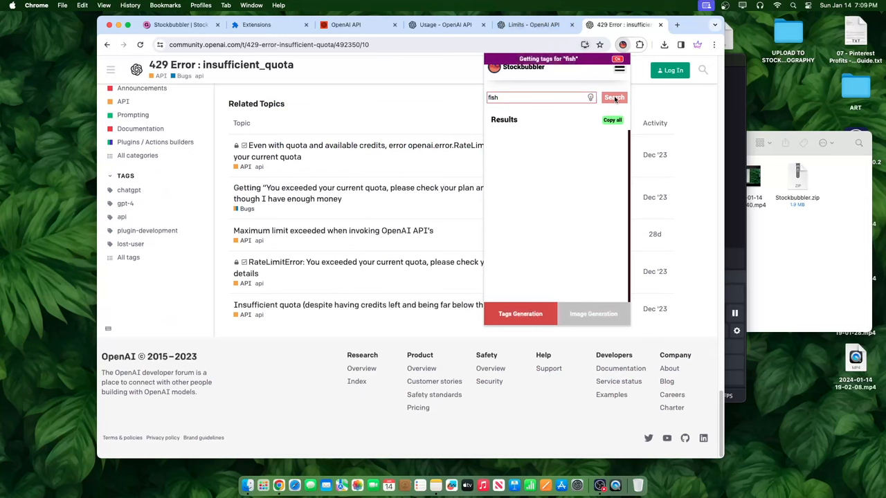
# Generate tags for 'fish', then submit the dog cute logo brown outline art prompt for image generation
pyautogui.click(614, 97)
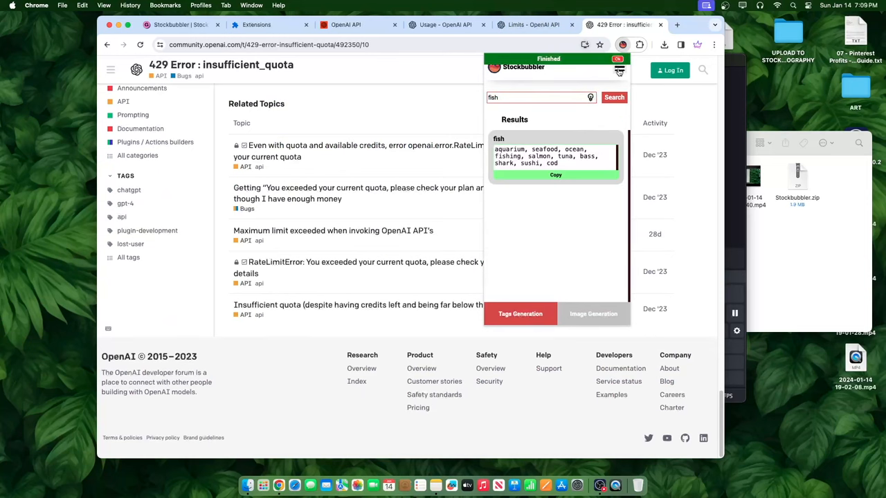
pyautogui.click(592, 312)
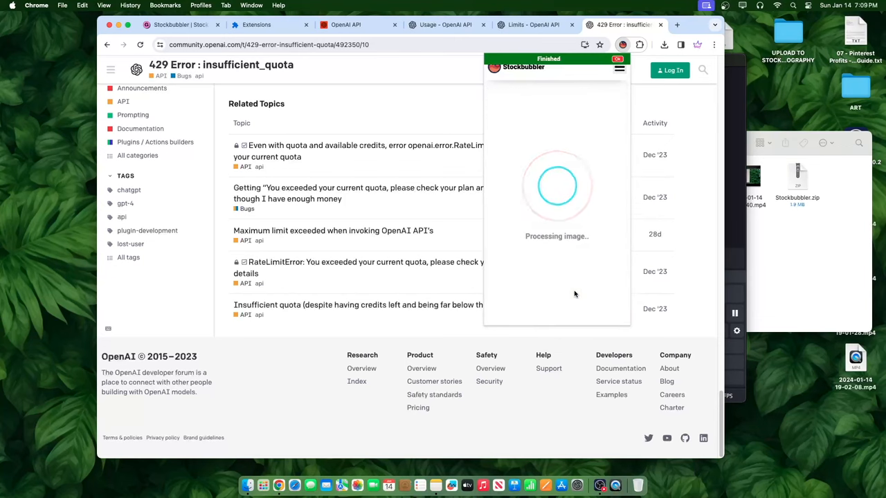
pyautogui.moveTo(581, 252)
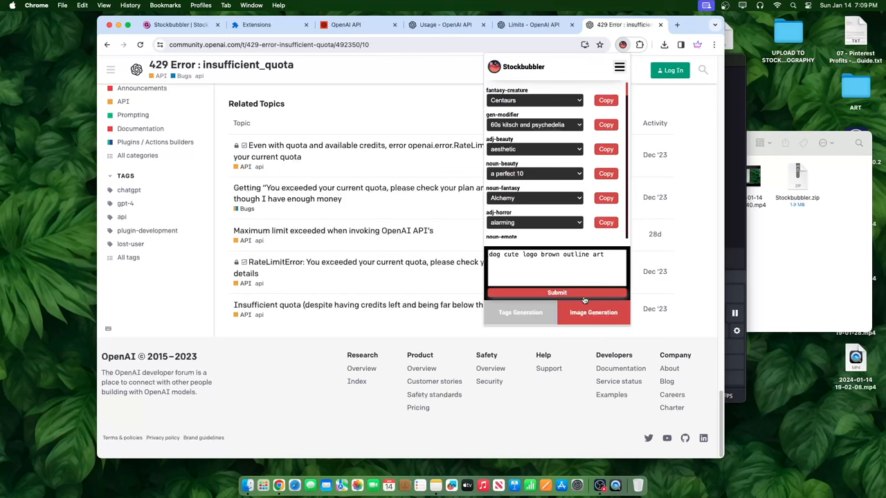
pyautogui.click(556, 292)
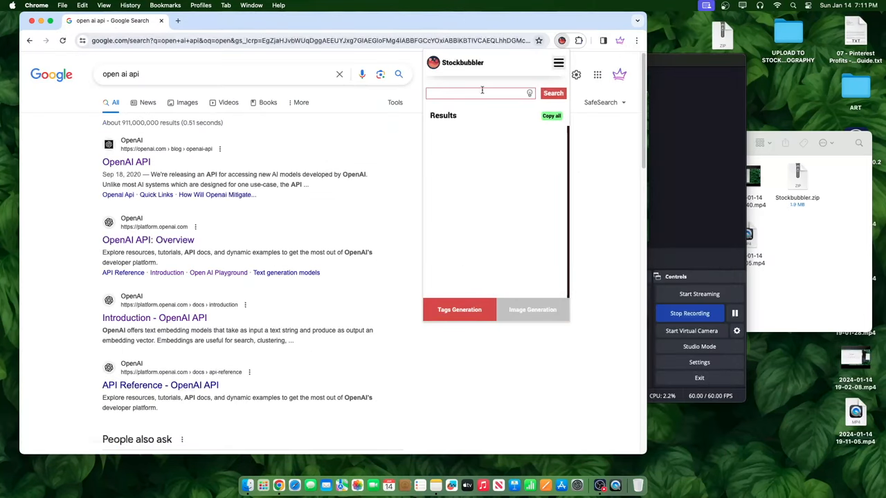
# Reopen Stockbubbler's image generation form and review the colour palette and punk style dropdown choices
pyautogui.click(477, 92)
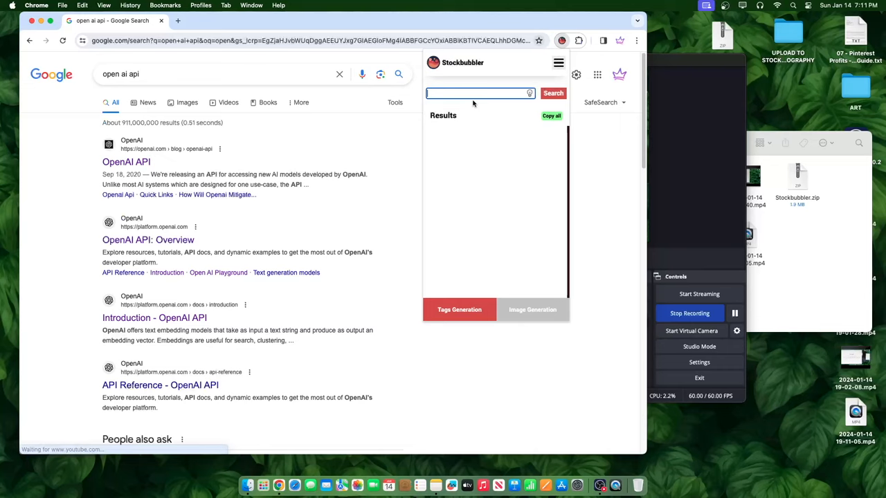
pyautogui.moveTo(544, 332)
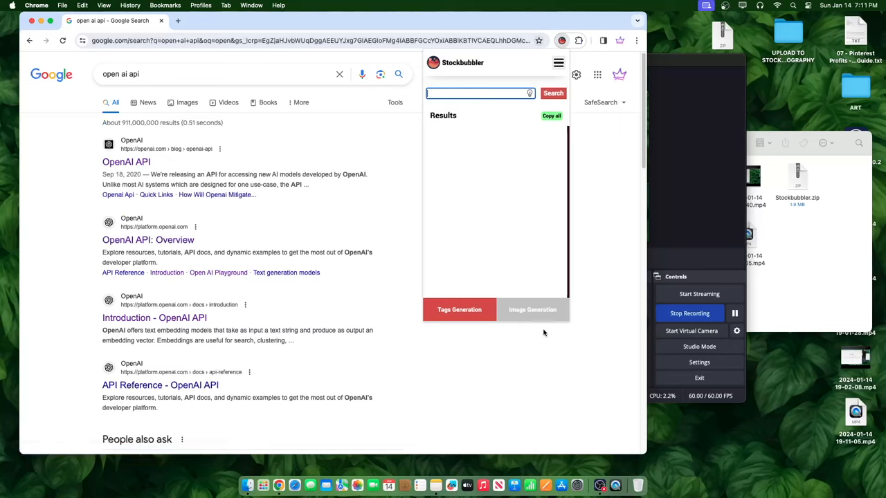
pyautogui.click(531, 310)
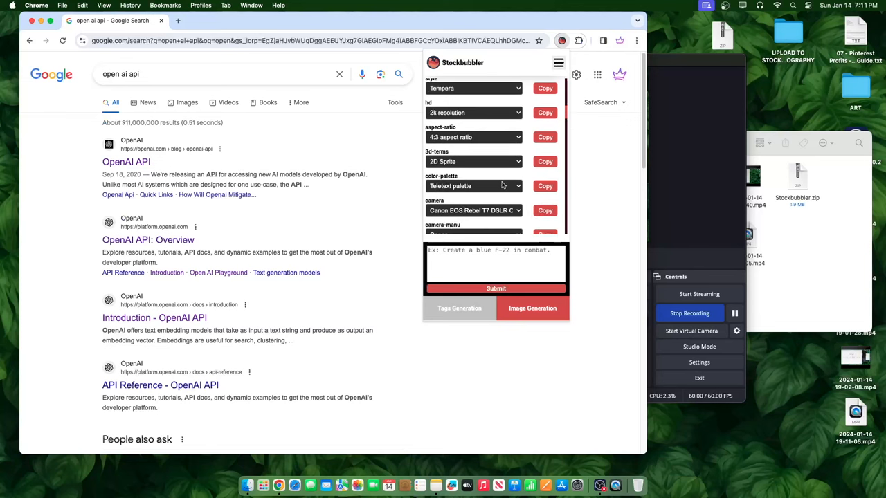
pyautogui.click(474, 186)
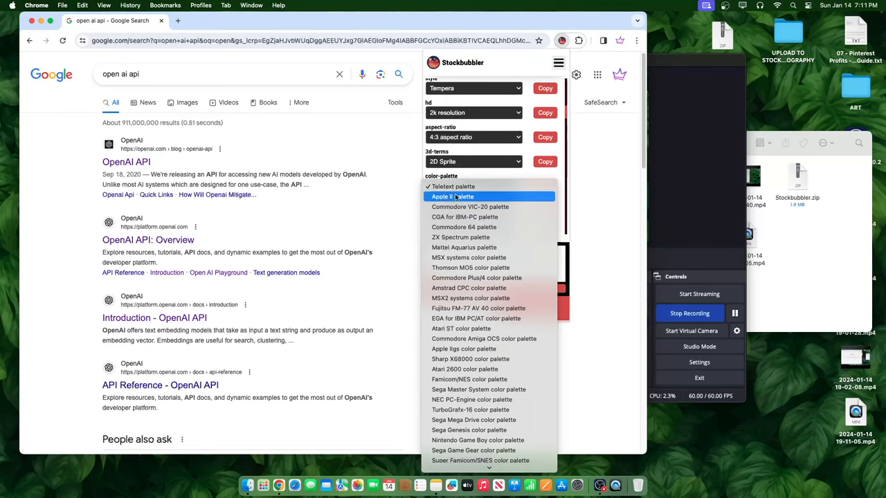
pyautogui.moveTo(477, 277)
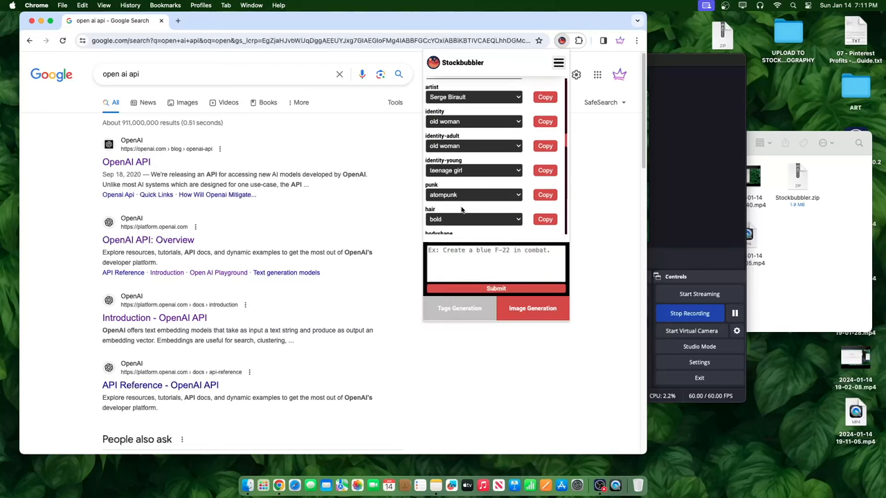
pyautogui.click(473, 193)
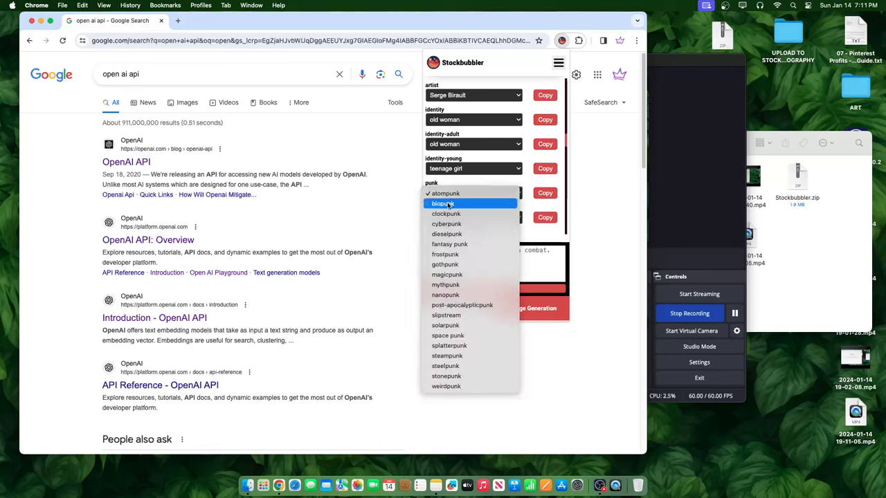
pyautogui.click(446, 194)
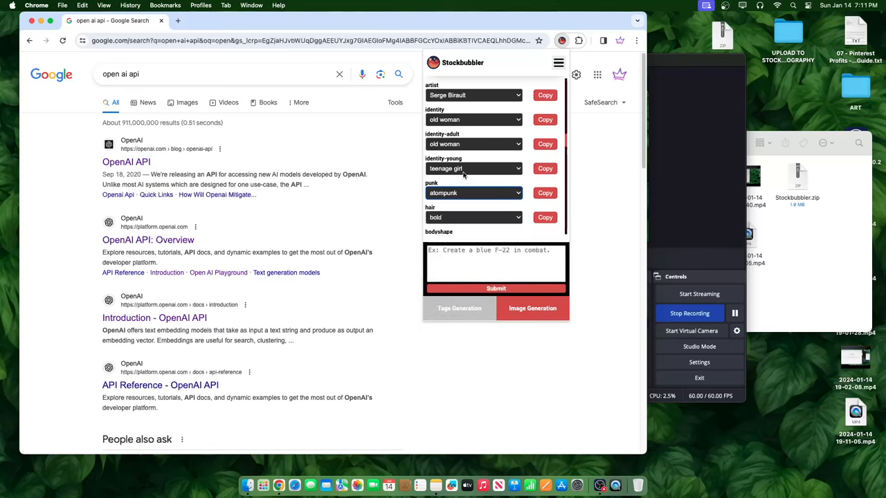
# Enter the prompt 'identity-young: teenage girl' cyberpunk hero warrior with a sword and generate the image
pyautogui.write('identity-young: teenage girl')
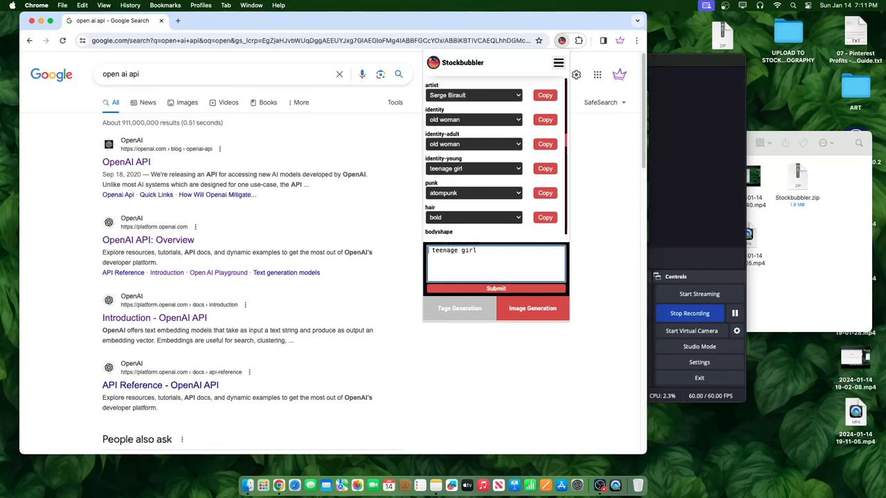
pyautogui.write('c')
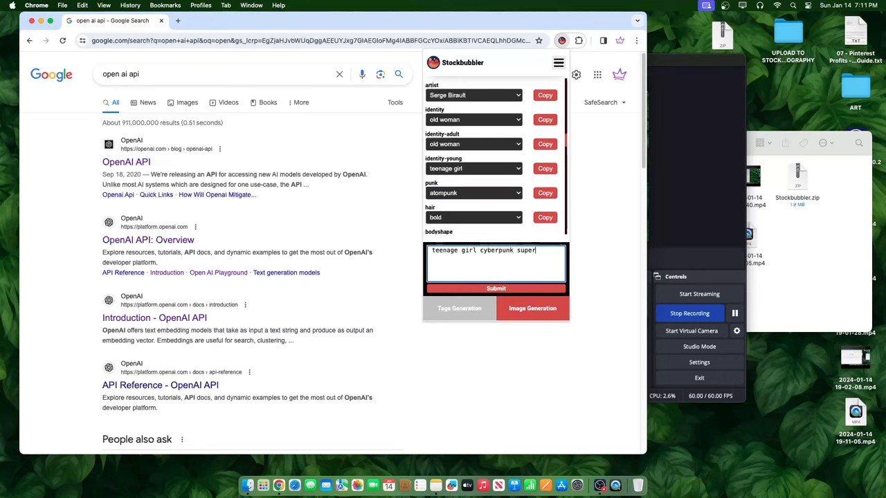
pyautogui.write('hero')
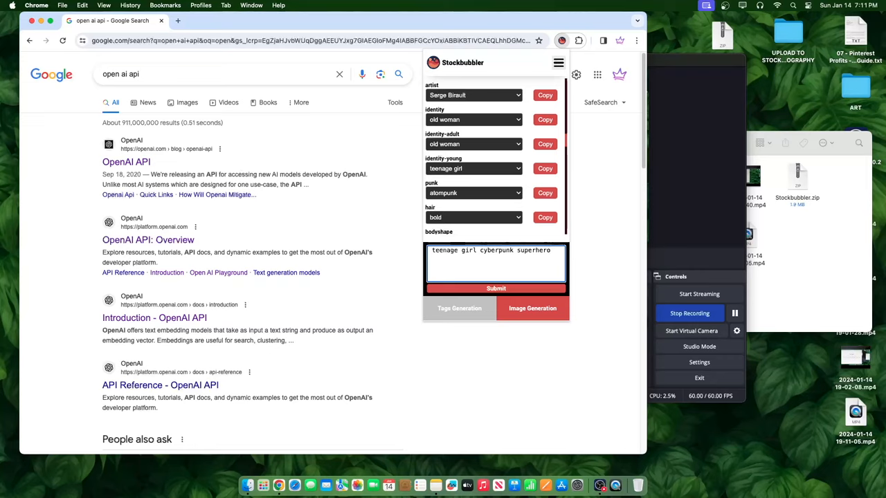
pyautogui.write('warrior, s')
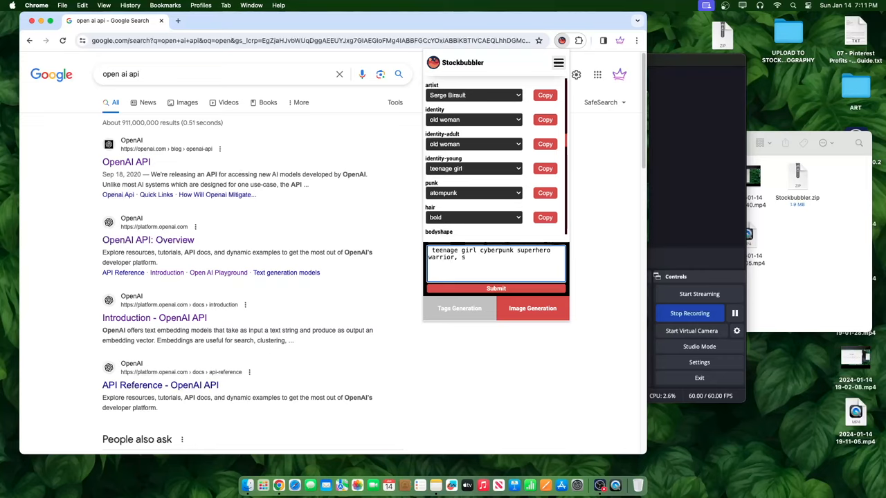
pyautogui.write('word,')
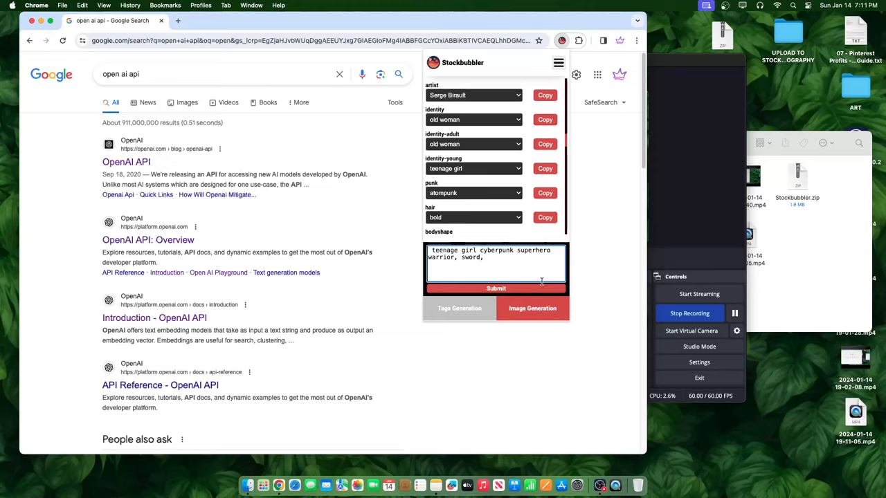
pyautogui.click(495, 288)
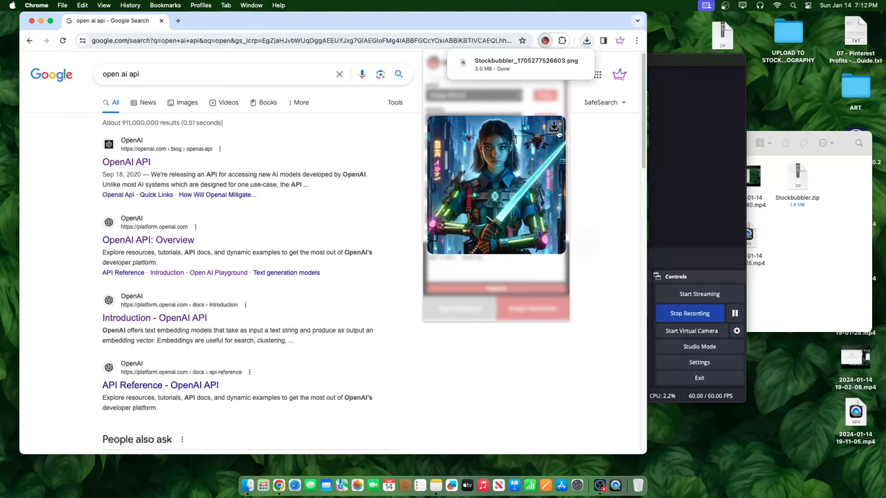
# Open the downloaded warrior PNG from Chrome's download bubble in Preview
pyautogui.click(553, 127)
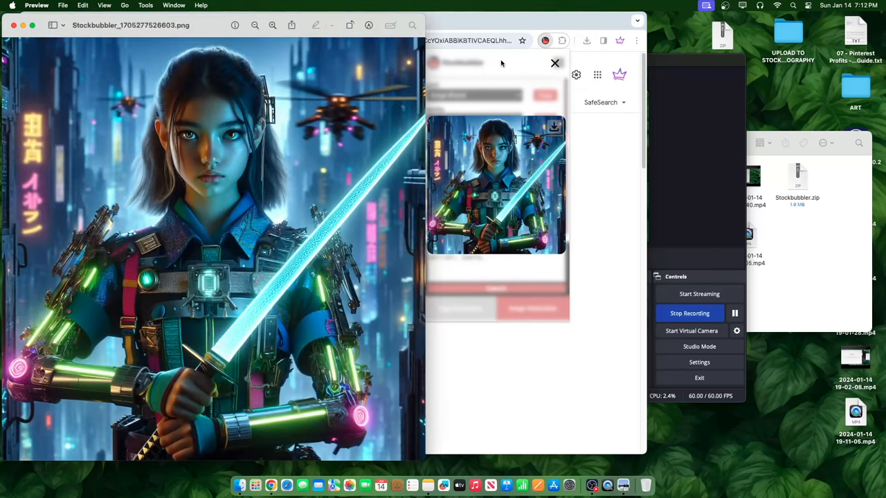